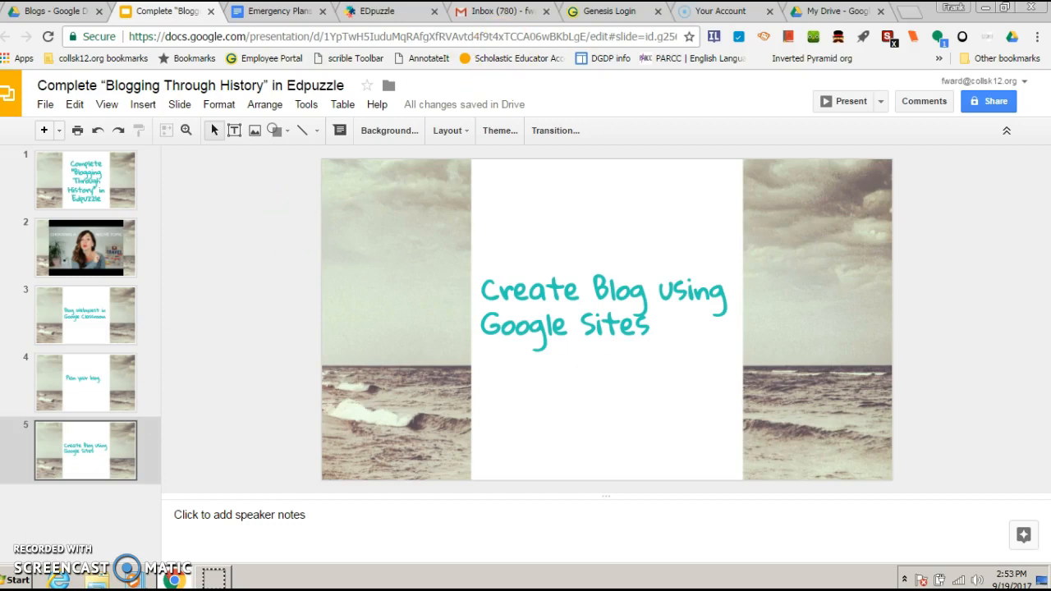
{"action": "mouse_move", "coordinate": [823, 11]}
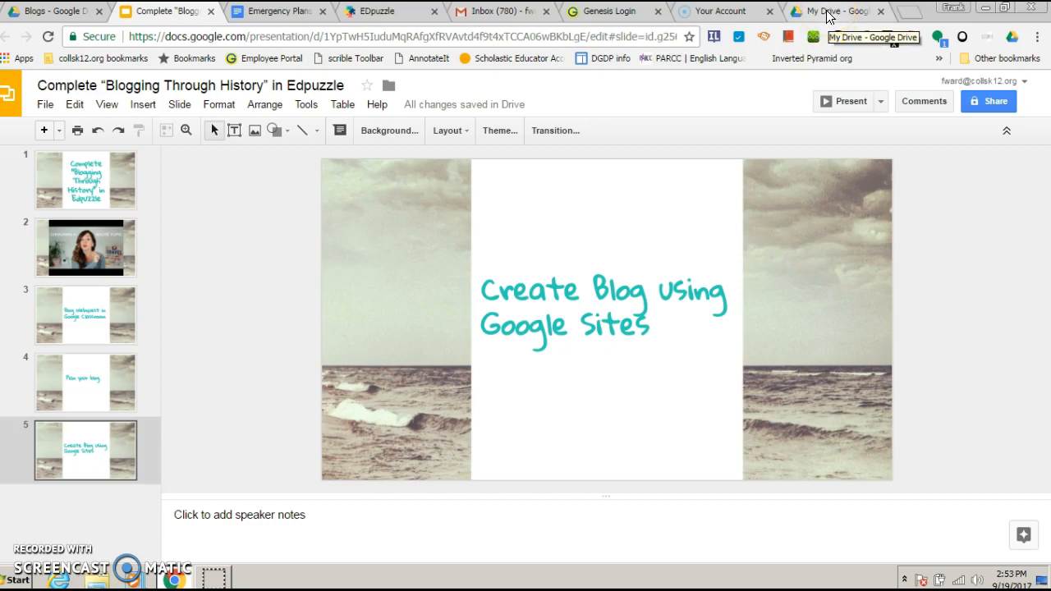
Switch to Google Drive and launch Google Sites from the apps grid
{"action": "left_click", "coordinate": [828, 11]}
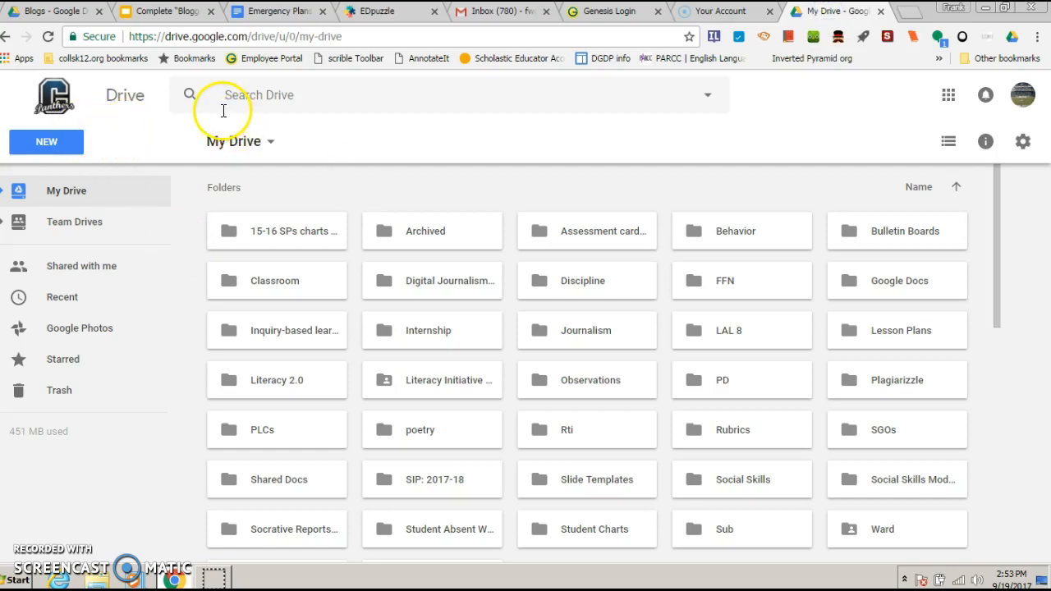
{"action": "mouse_move", "coordinate": [95, 189]}
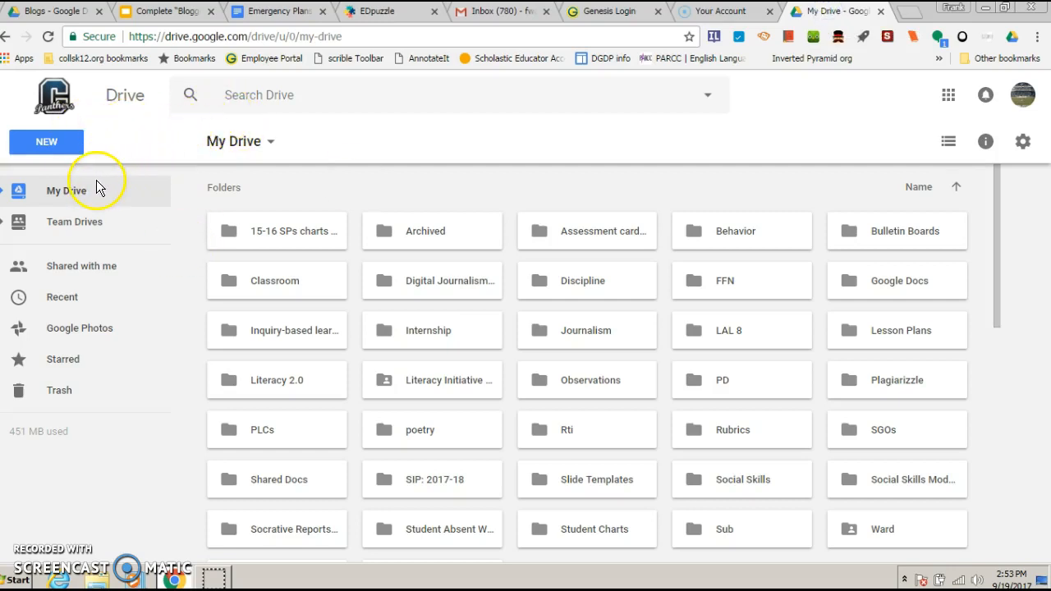
{"action": "mouse_move", "coordinate": [946, 95]}
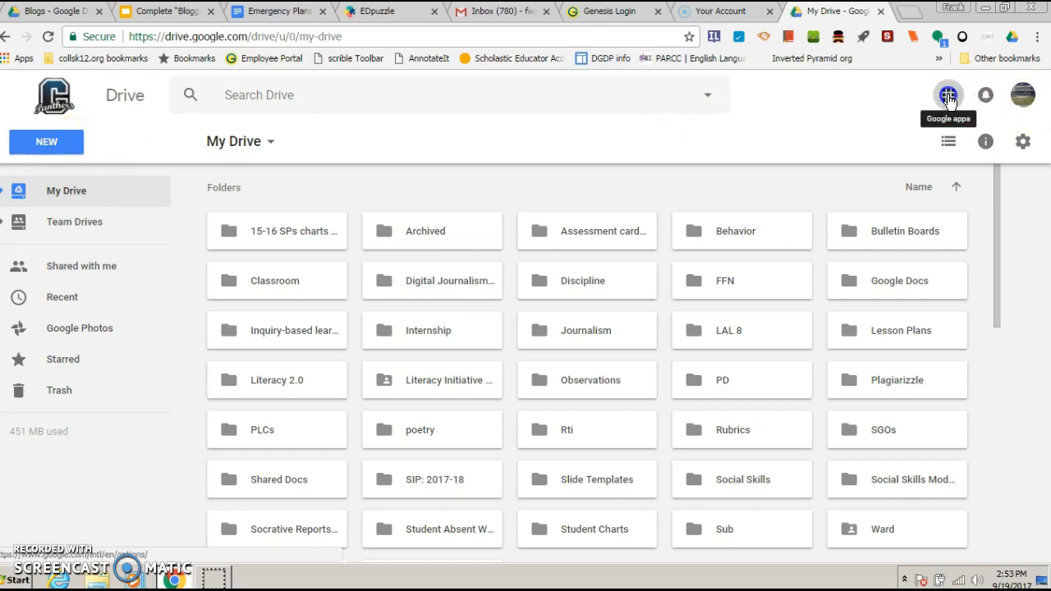
{"action": "left_click", "coordinate": [946, 94]}
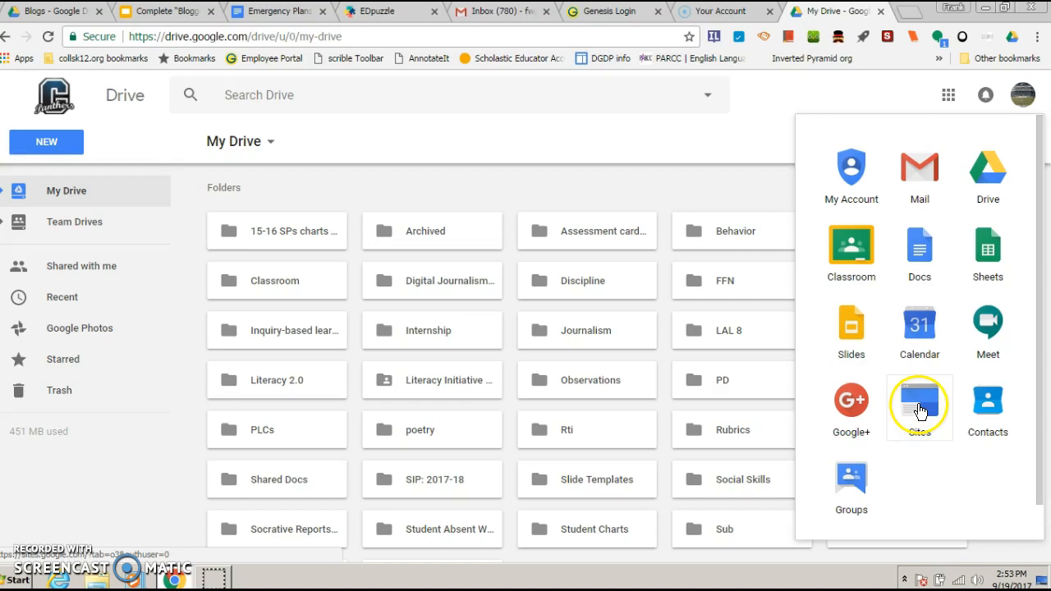
{"action": "left_click", "coordinate": [920, 400]}
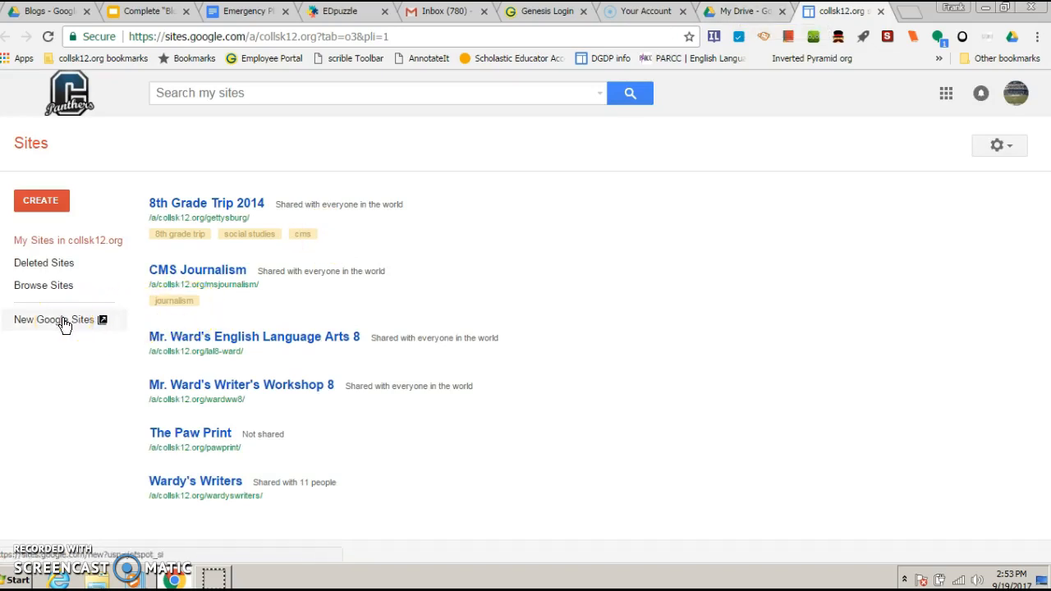
Switch to the new Google Sites and create a blank untitled site
{"action": "left_click", "coordinate": [59, 320]}
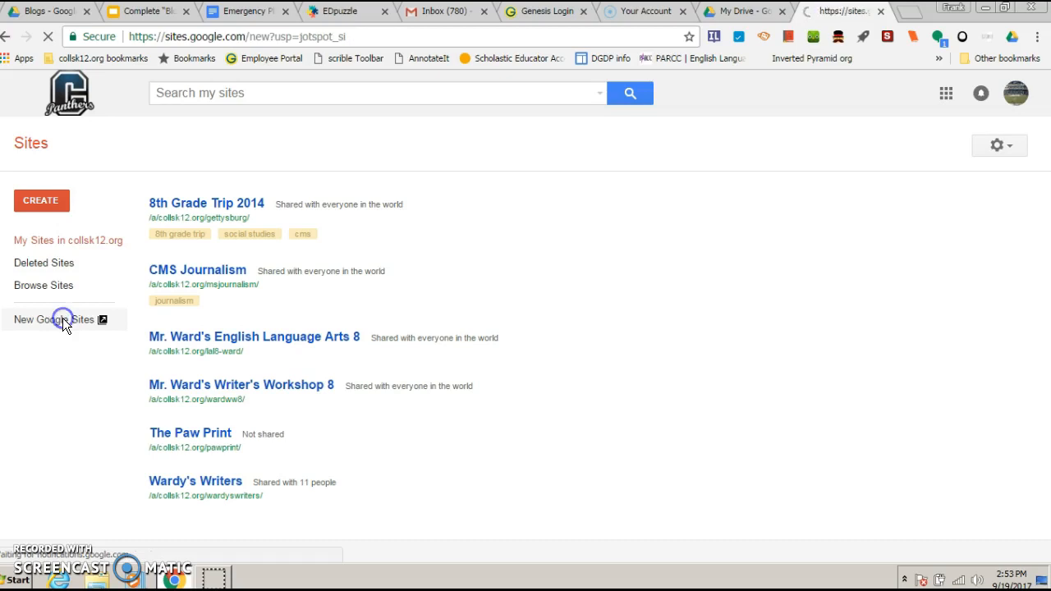
{"action": "left_click", "coordinate": [63, 319]}
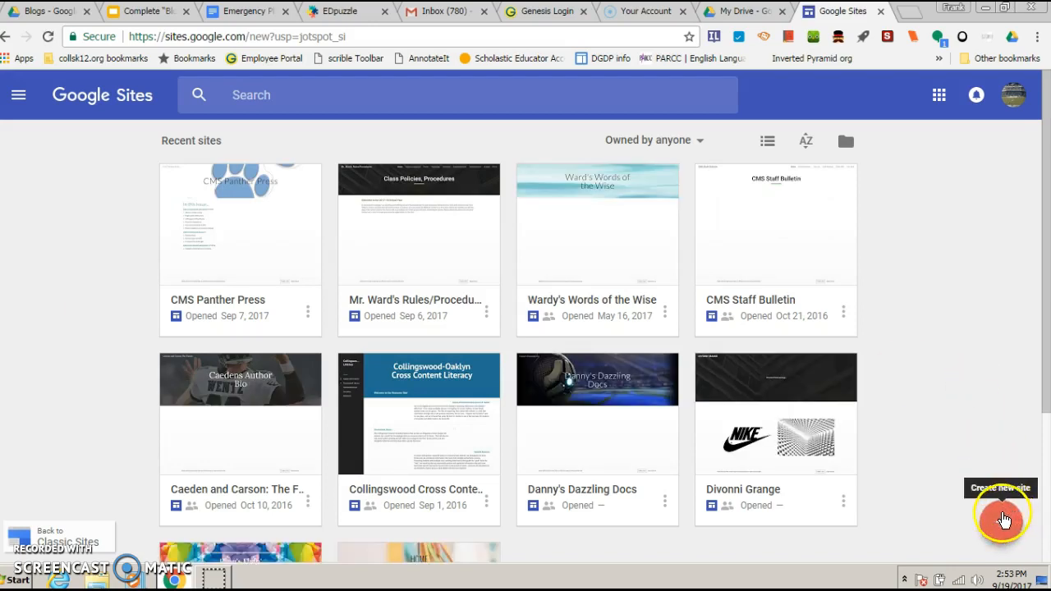
{"action": "mouse_move", "coordinate": [999, 522]}
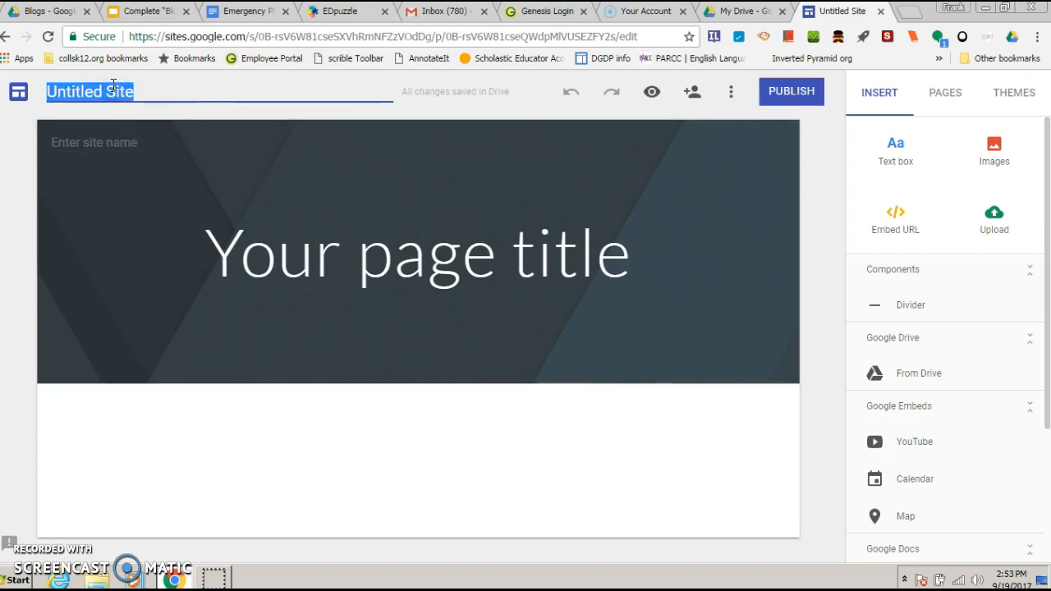
Name the site Wardy's Wise Musings with the page title Home
{"action": "type", "text": "W"}
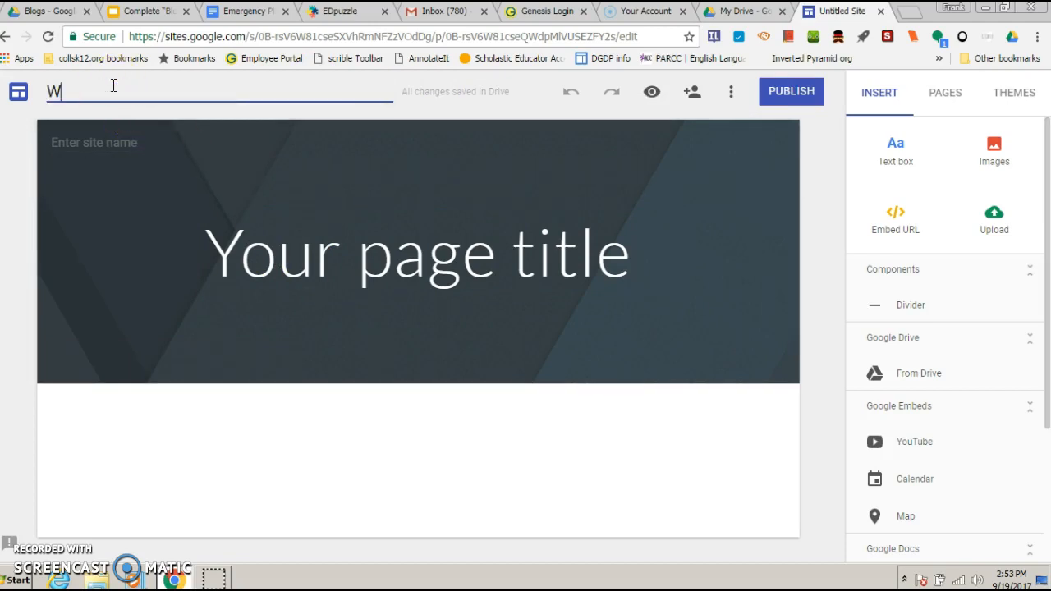
{"action": "type", "text": "ardy's Wise"}
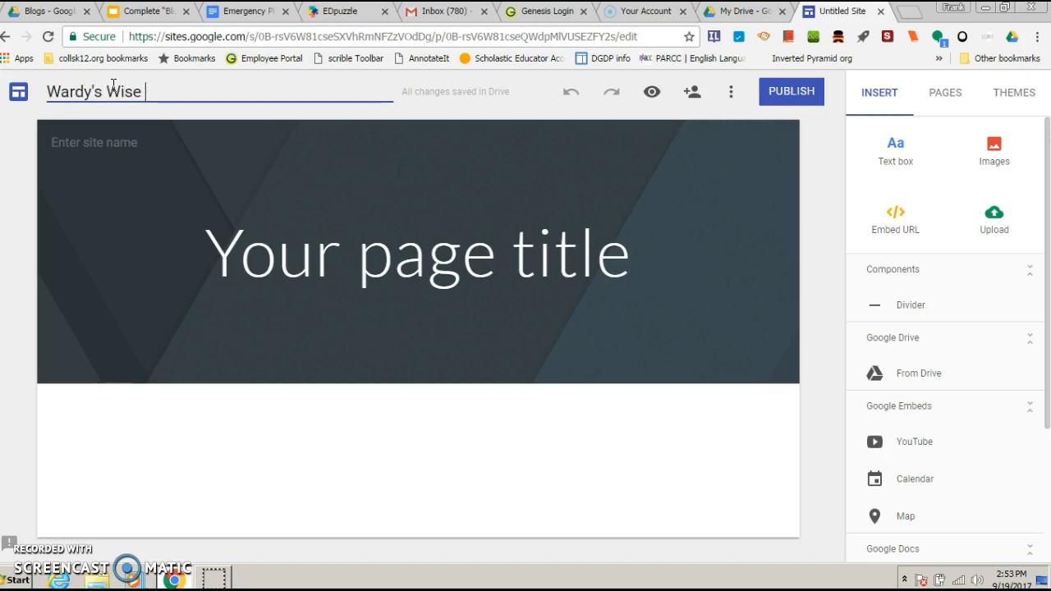
{"action": "type", "text": "Musings"}
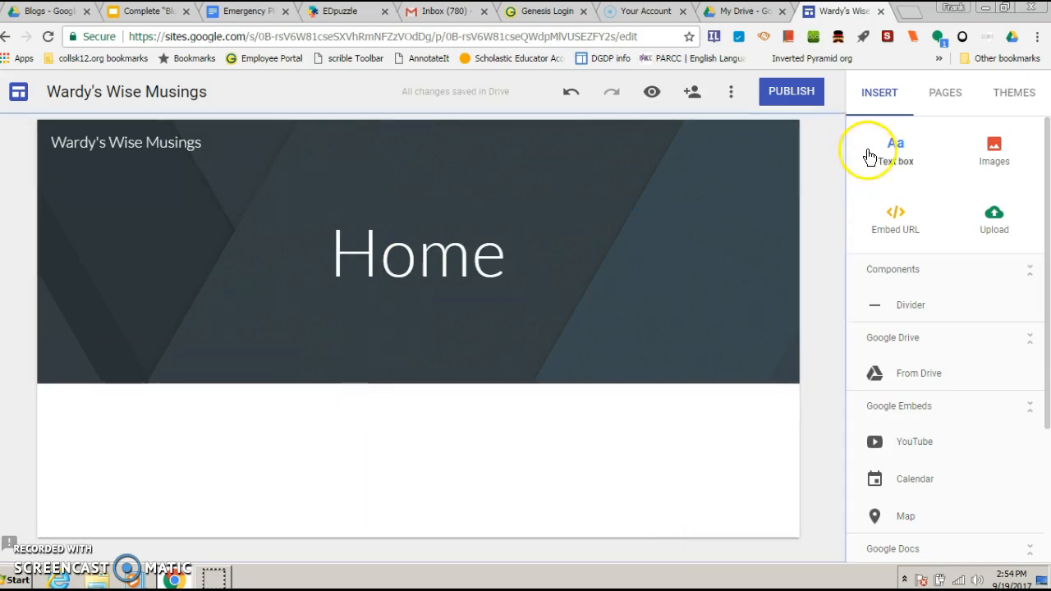
Add a Title-style text box reading Headline with placeholder body text beneath it
{"action": "left_click", "coordinate": [895, 148]}
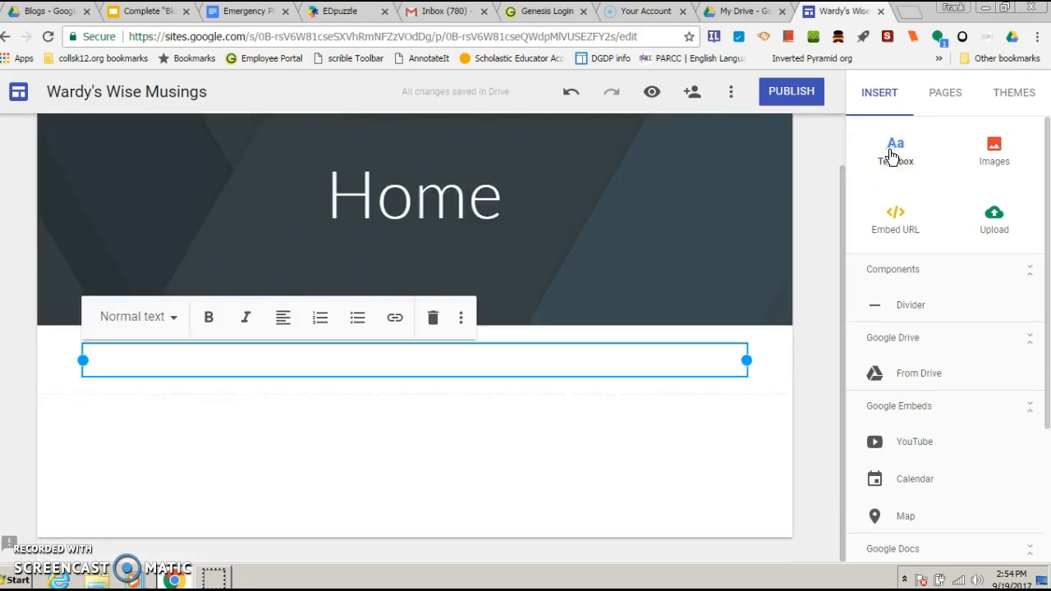
{"action": "left_click", "coordinate": [151, 317]}
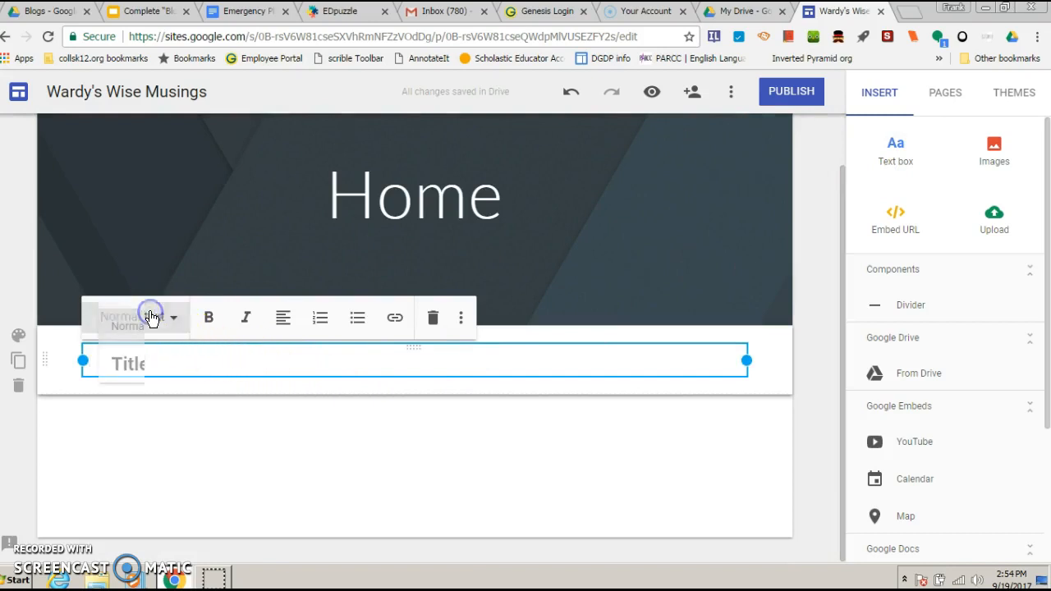
{"action": "left_click", "coordinate": [151, 317]}
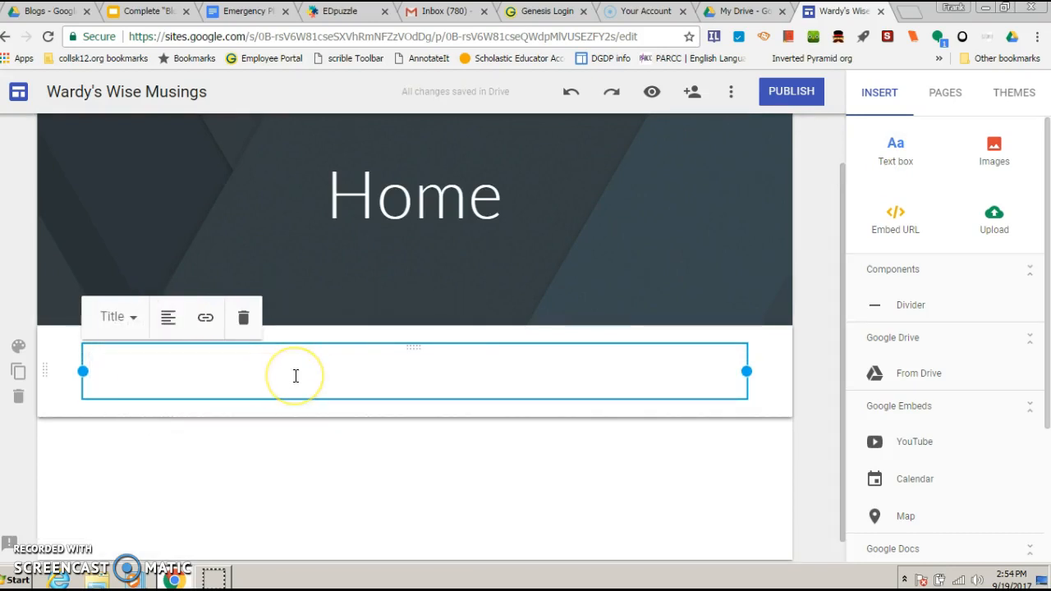
{"action": "type", "text": "Headline"}
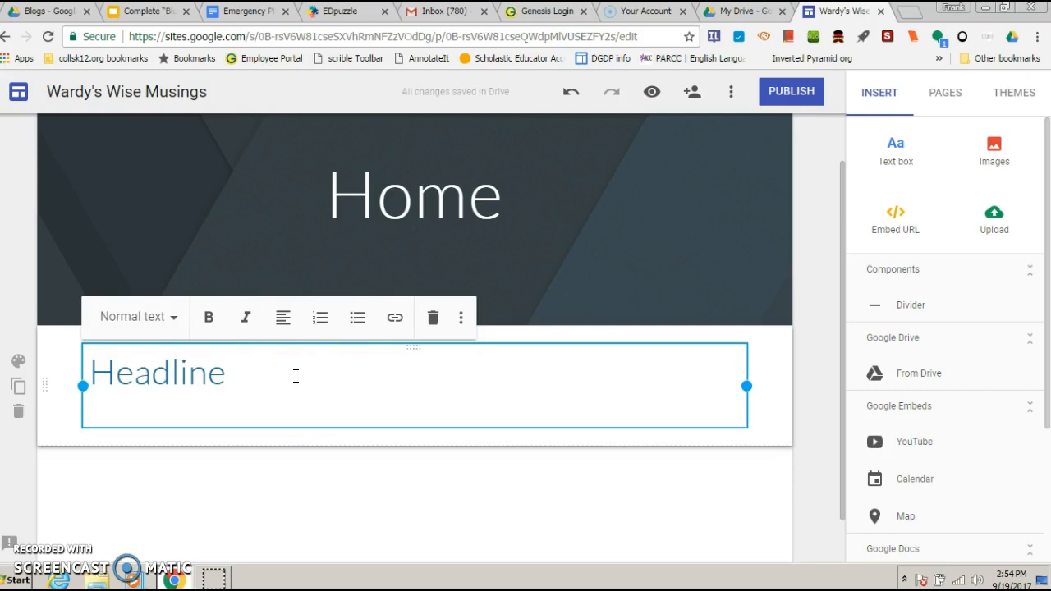
{"action": "type", "text": "ndfjafjk"}
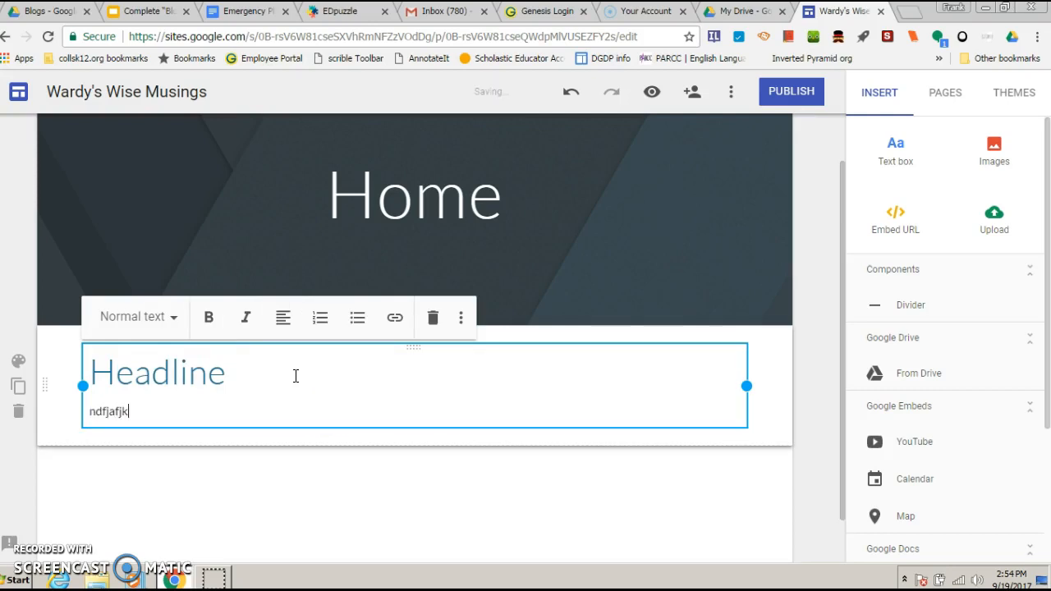
{"action": "type", "text": "asnsnsfkjashjfk nnajbanf"}
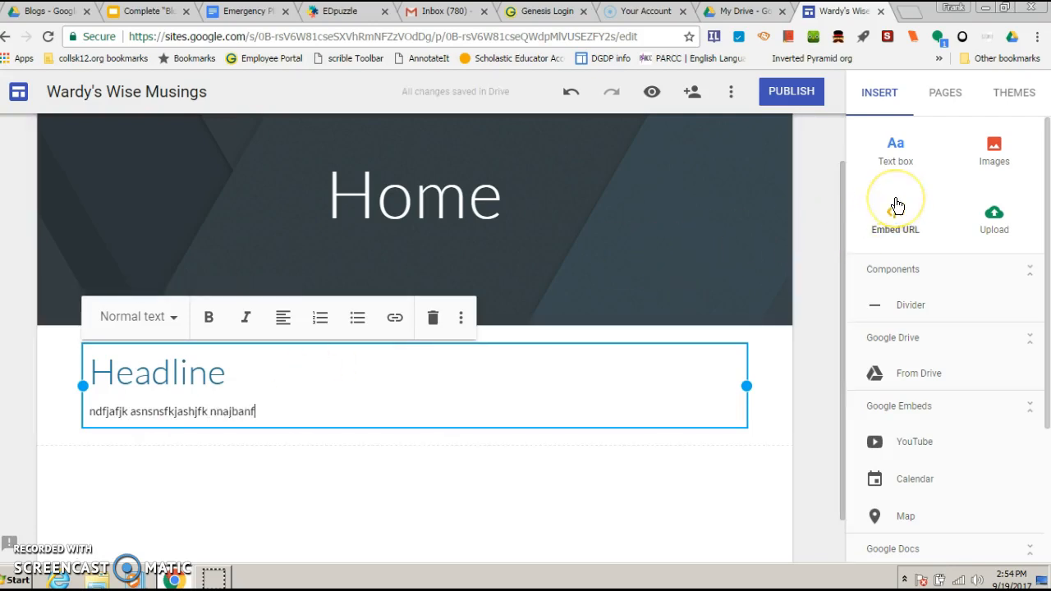
{"action": "mouse_move", "coordinate": [306, 388]}
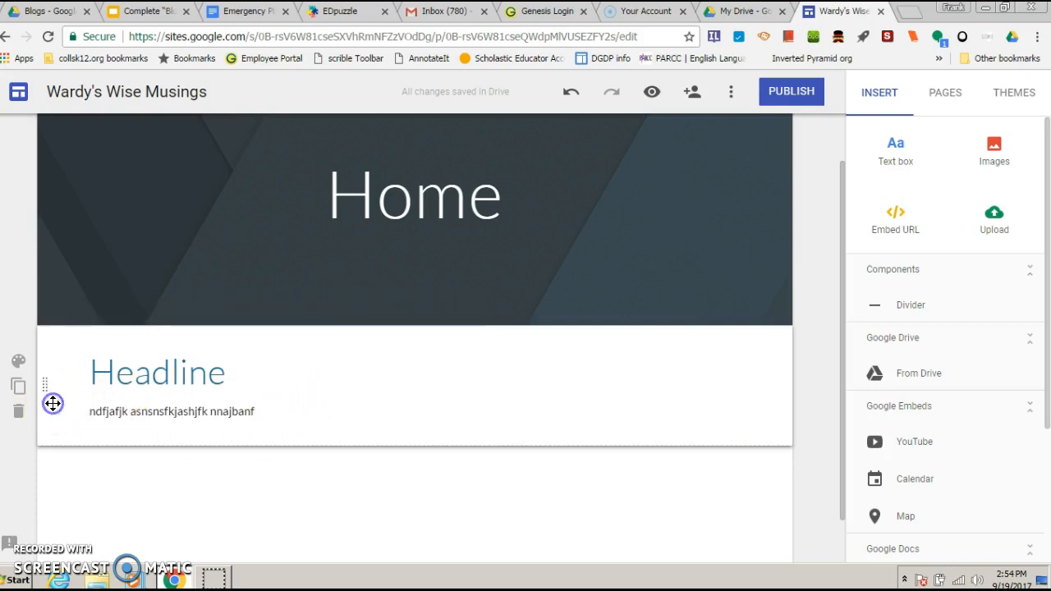
{"action": "left_click", "coordinate": [140, 336]}
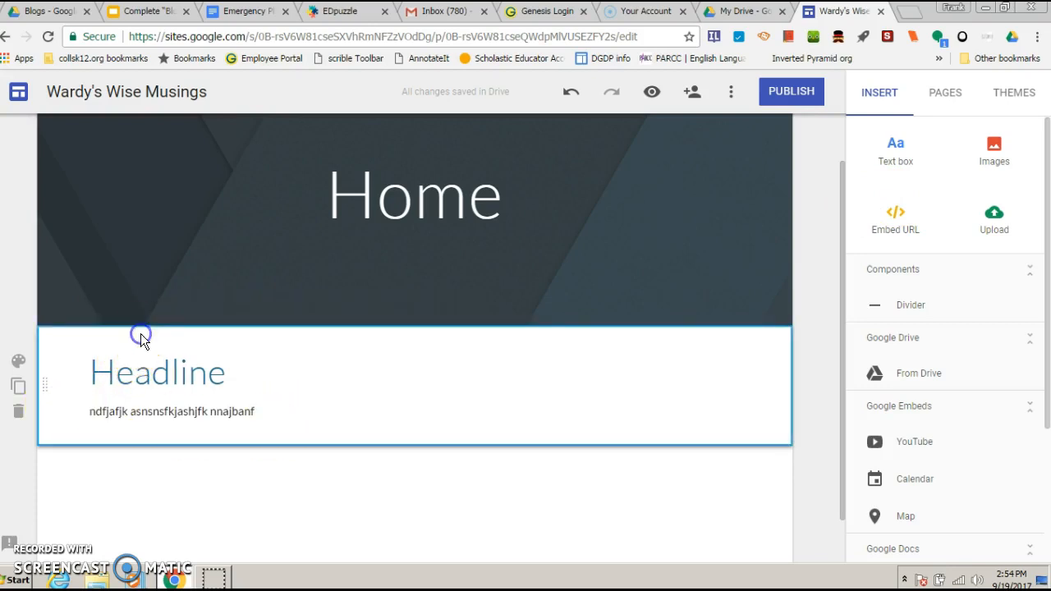
{"action": "left_click", "coordinate": [141, 335]}
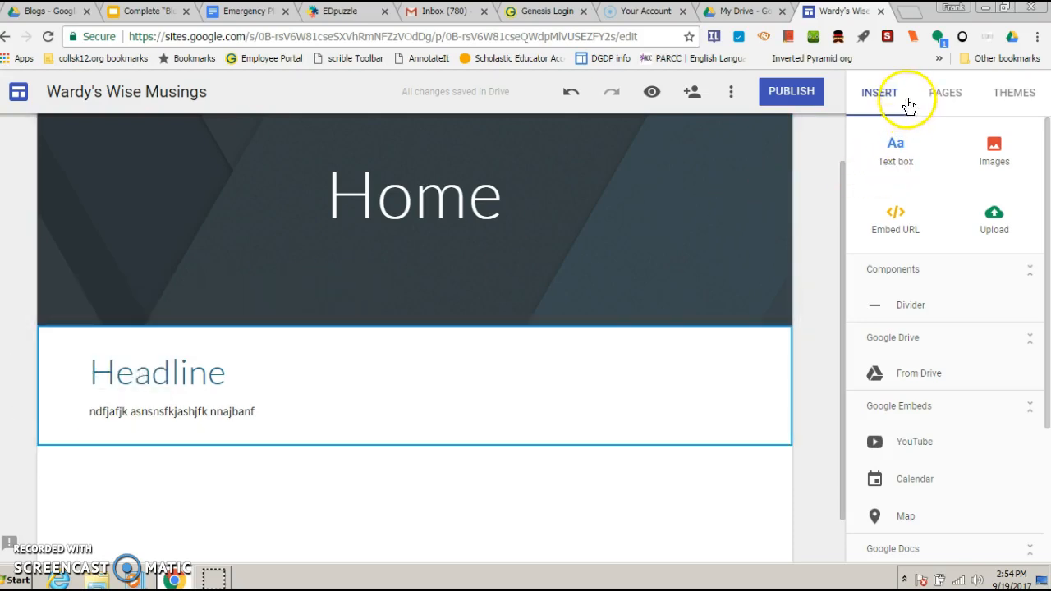
Insert two empty text boxes beneath the Home header
{"action": "left_click", "coordinate": [895, 146]}
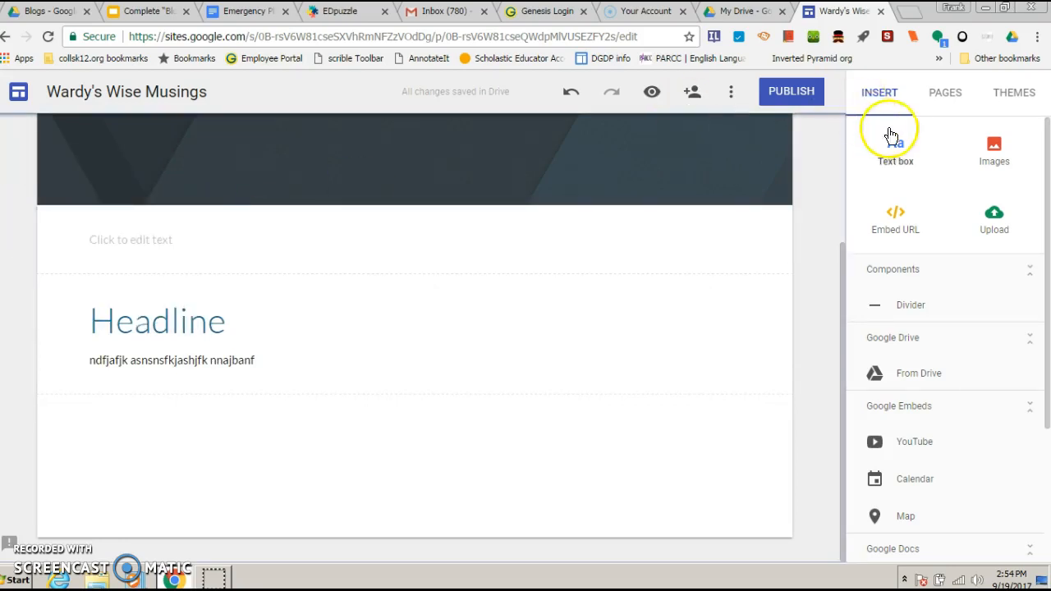
{"action": "left_click", "coordinate": [893, 144]}
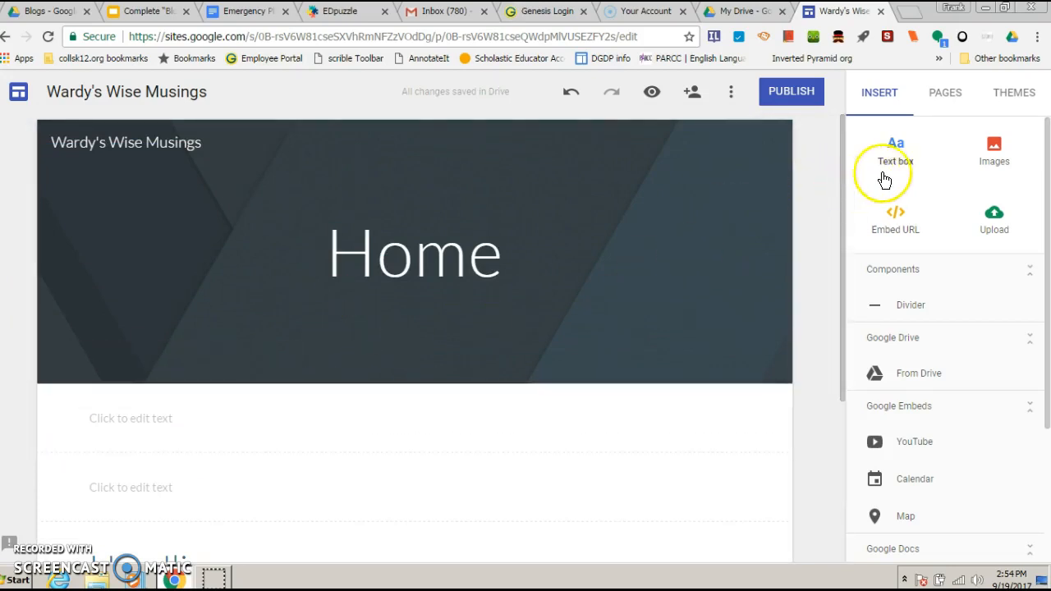
{"action": "mouse_move", "coordinate": [946, 92]}
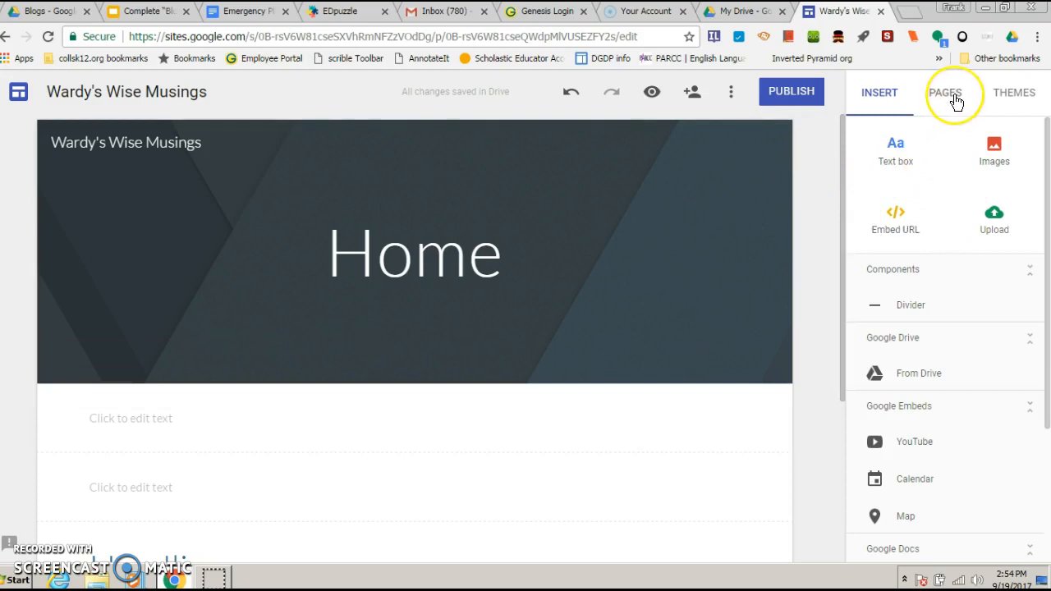
Browse Pages and the image chooser, then start embedding content from a web address
{"action": "left_click", "coordinate": [951, 92]}
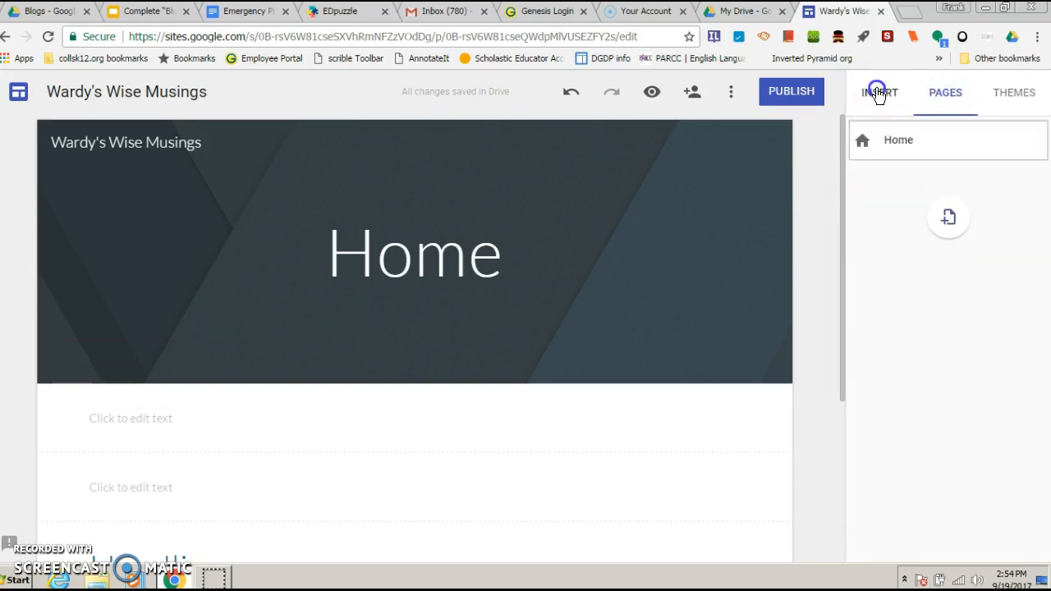
{"action": "left_click", "coordinate": [878, 92]}
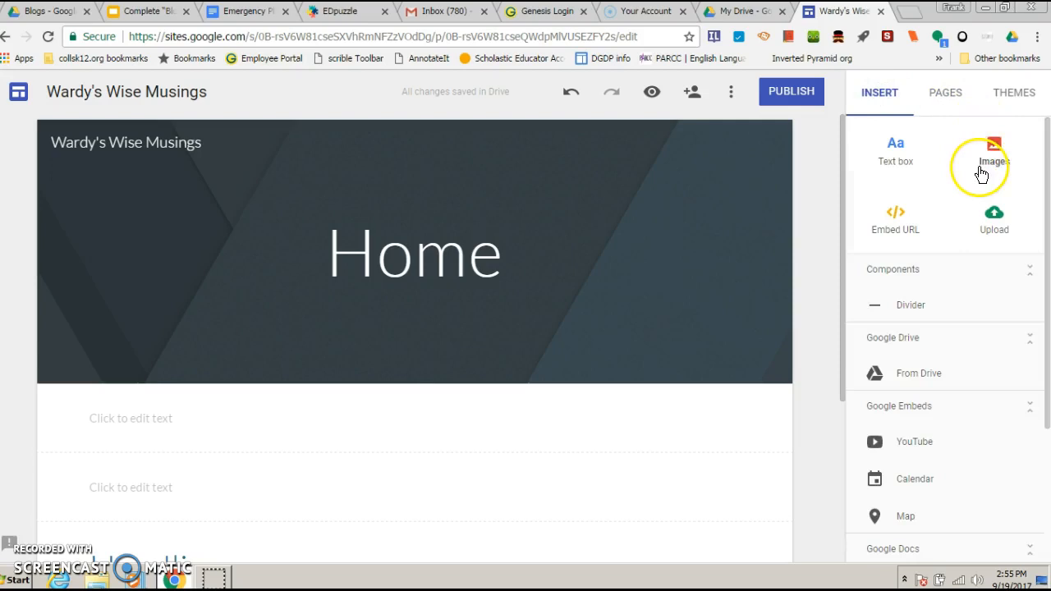
{"action": "left_click", "coordinate": [992, 151]}
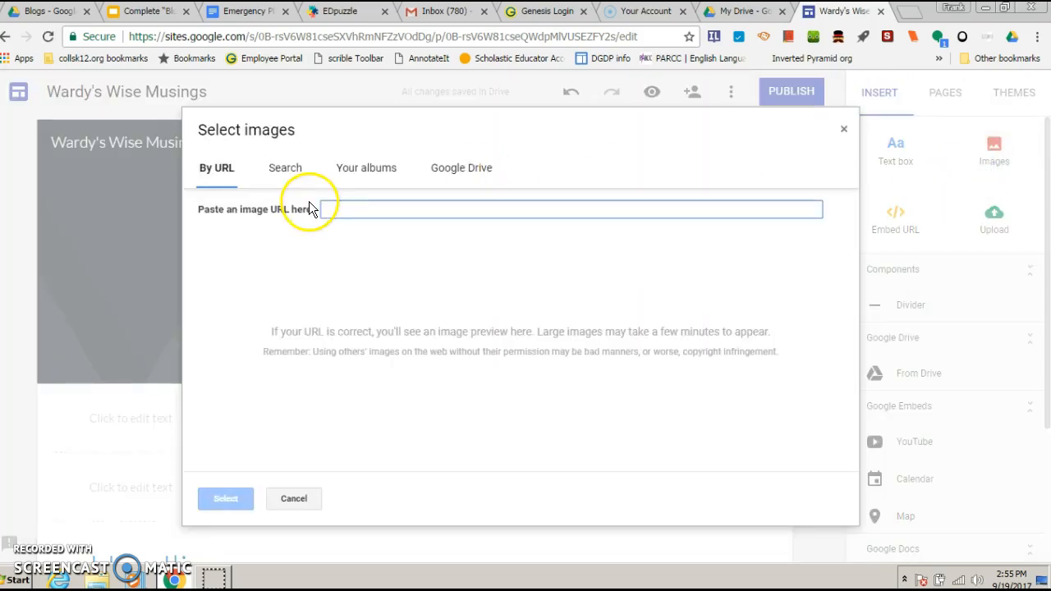
{"action": "mouse_move", "coordinate": [844, 128]}
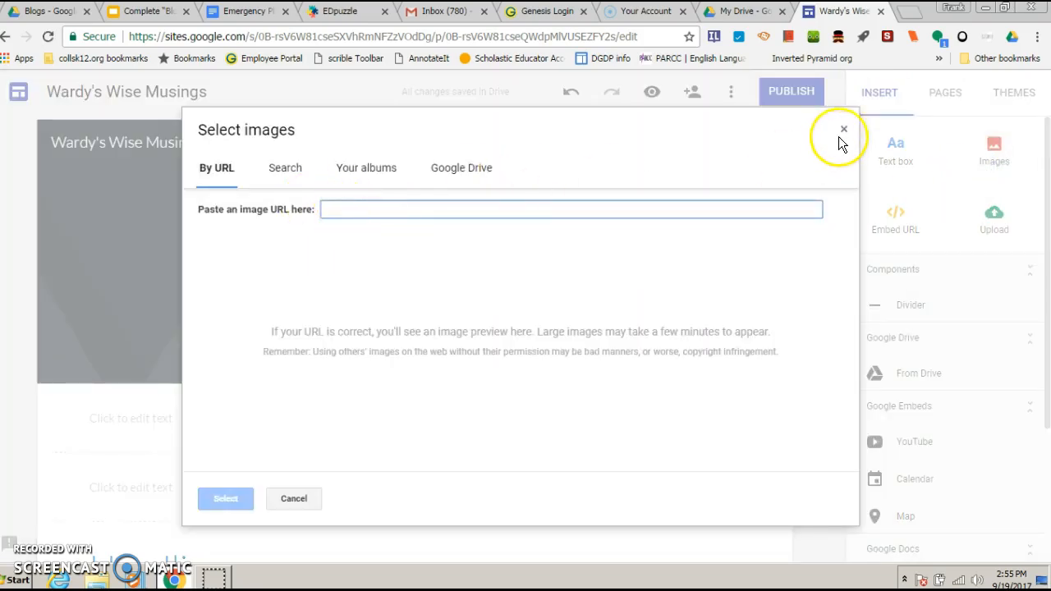
{"action": "left_click", "coordinate": [843, 128]}
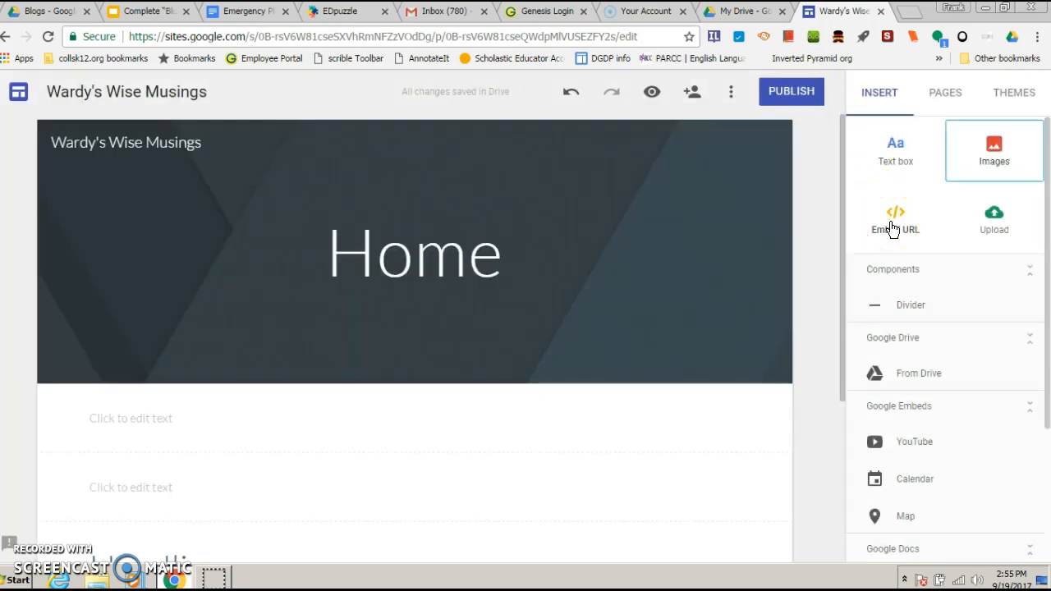
{"action": "left_click", "coordinate": [895, 217]}
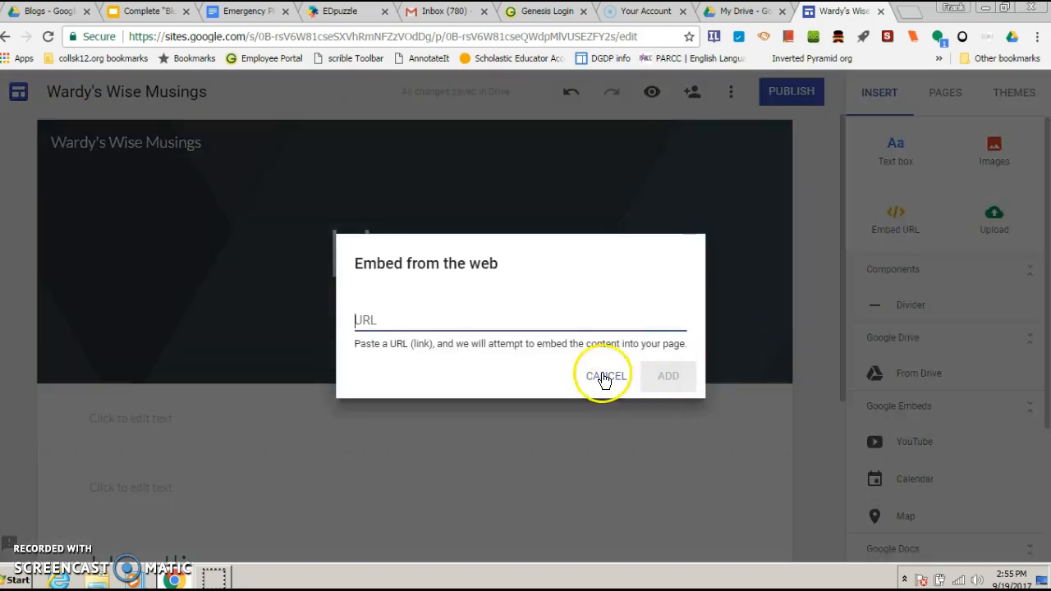
Create a second page named About alongside Home
{"action": "left_click", "coordinate": [608, 376]}
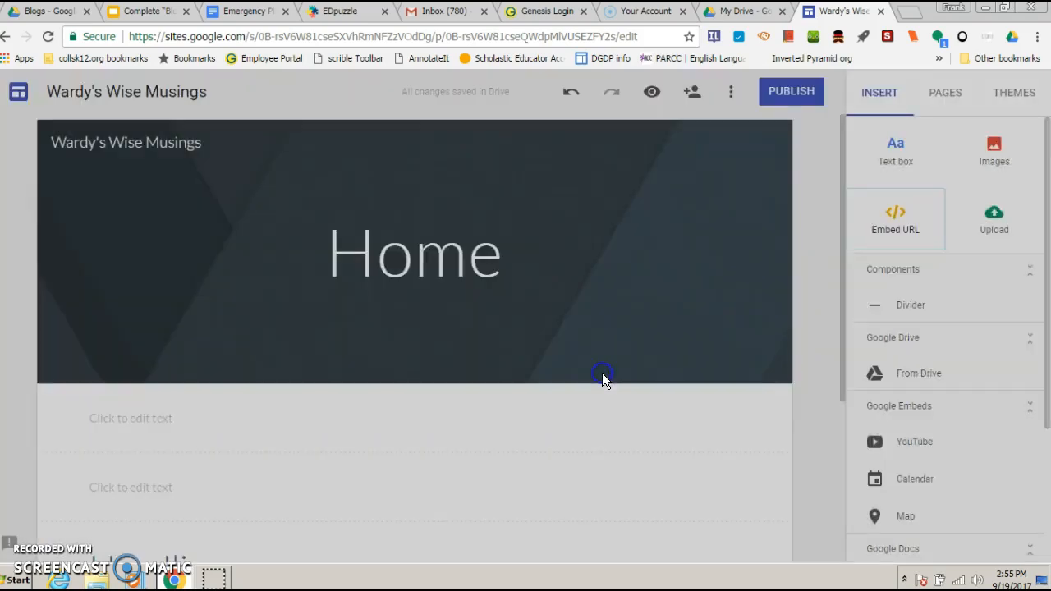
{"action": "left_click", "coordinate": [947, 92]}
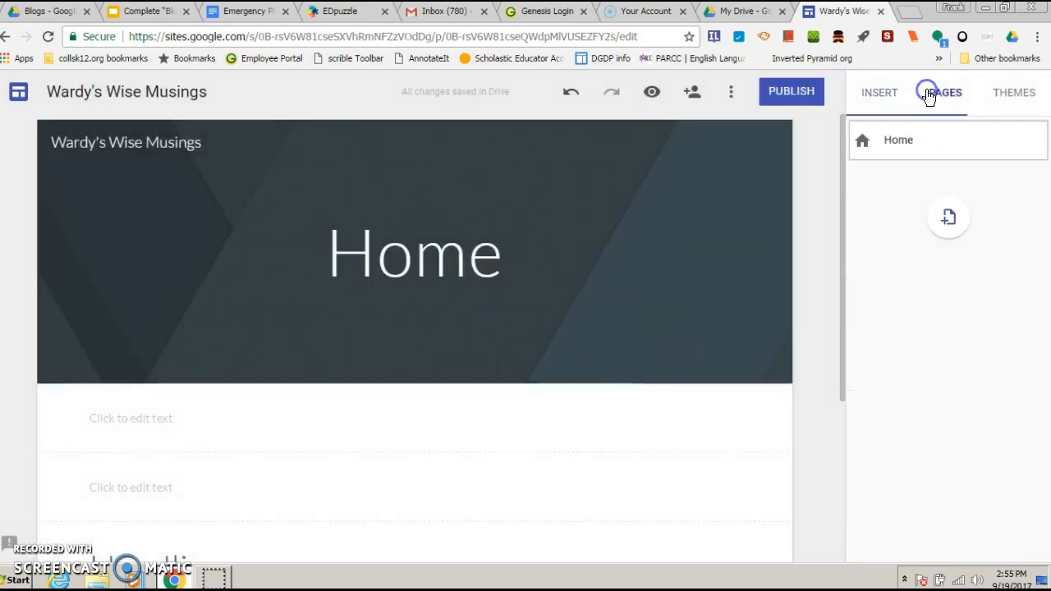
{"action": "mouse_move", "coordinate": [948, 217]}
{"action": "type", "text": "About"}
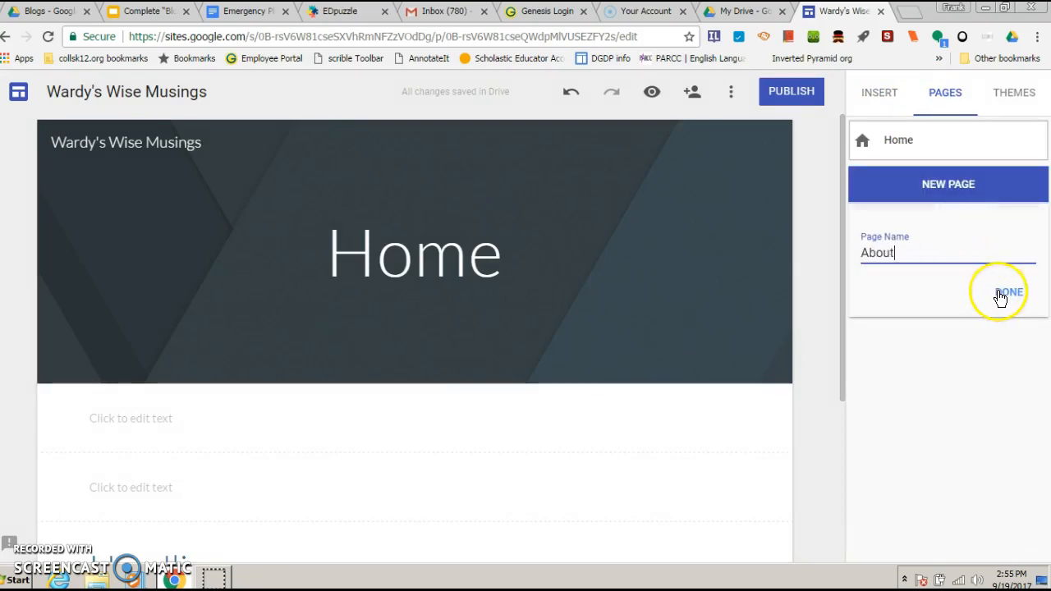
{"action": "left_click", "coordinate": [1002, 293]}
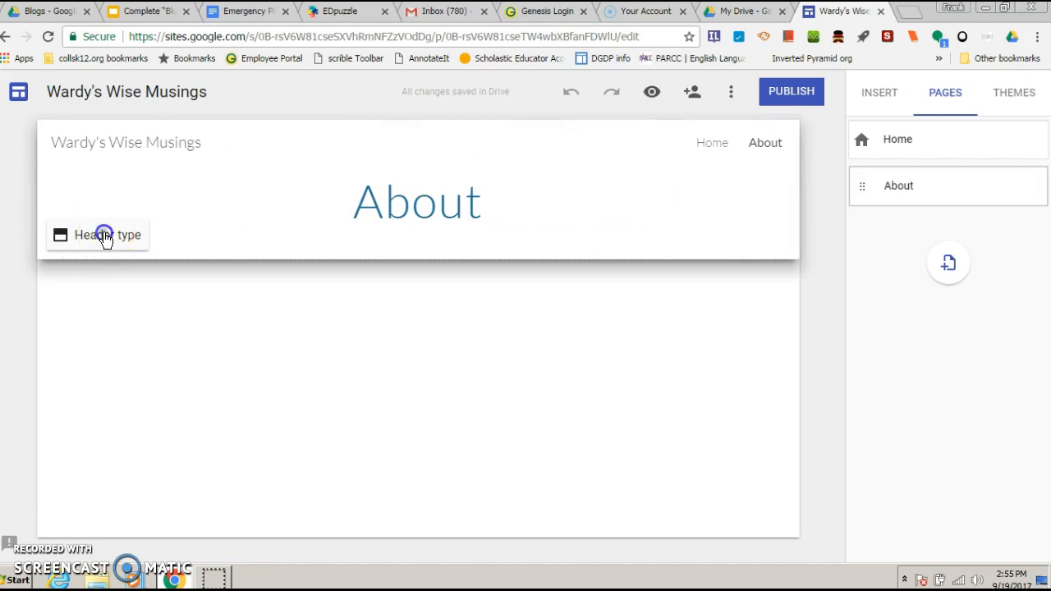
Give the About page a banner header and browse the site themes
{"action": "left_click", "coordinate": [102, 235]}
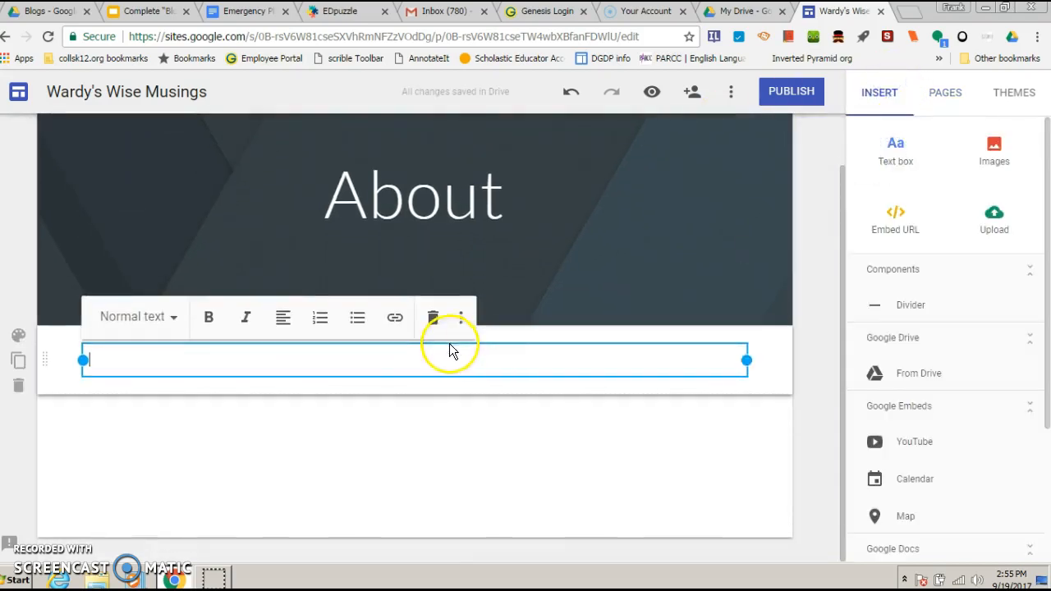
{"action": "mouse_move", "coordinate": [937, 92]}
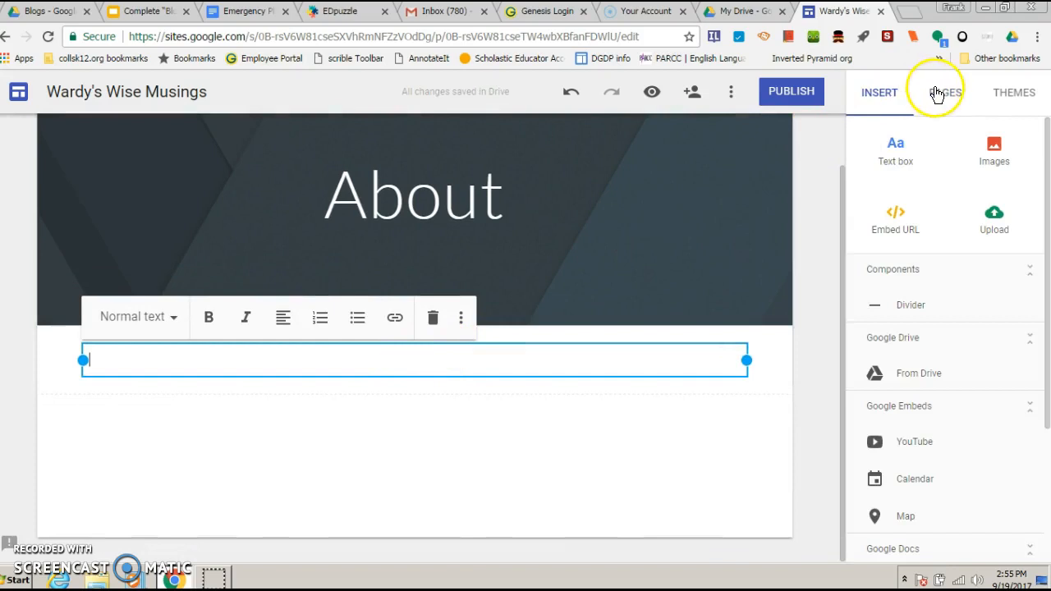
{"action": "left_click", "coordinate": [1011, 92]}
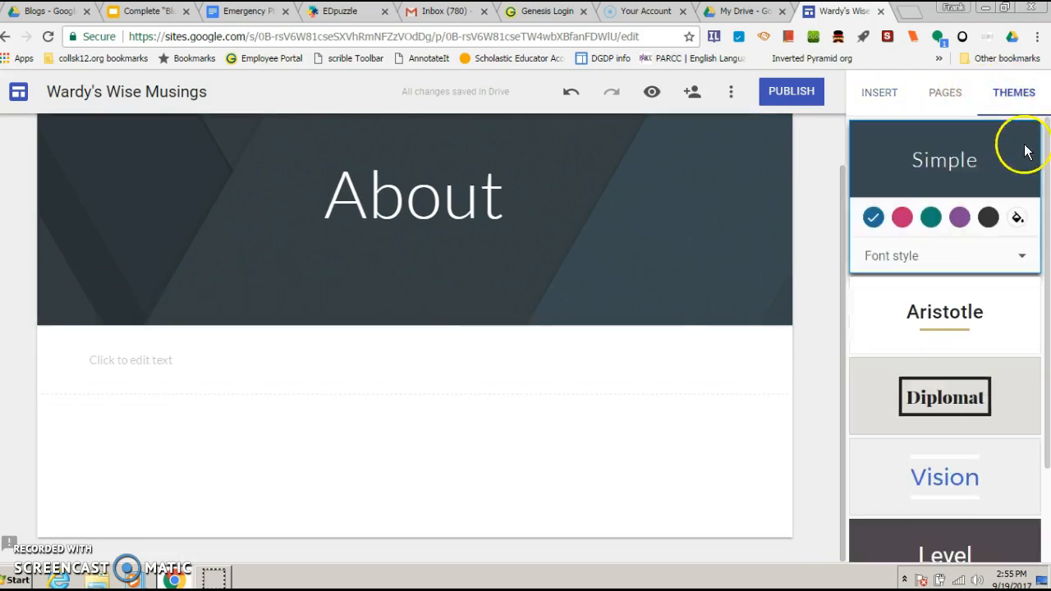
{"action": "mouse_move", "coordinate": [976, 263]}
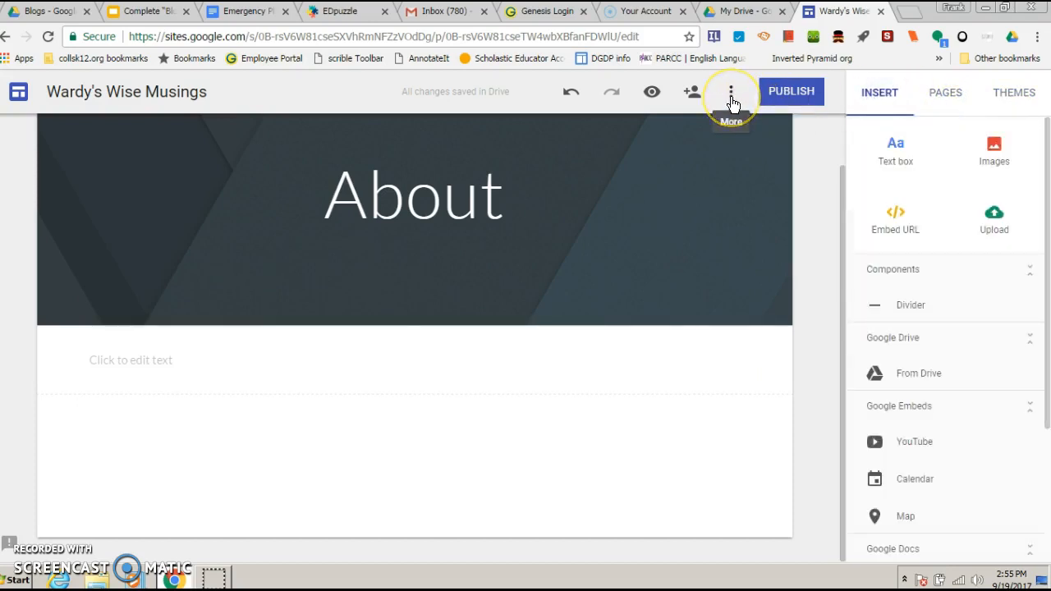
{"action": "left_click", "coordinate": [730, 91]}
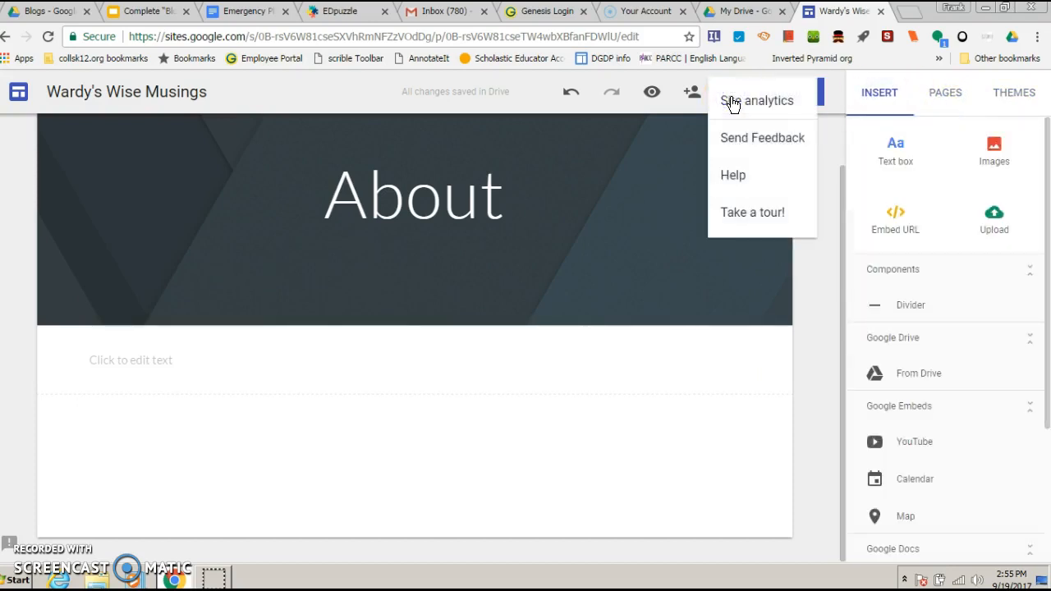
{"action": "left_click", "coordinate": [759, 100]}
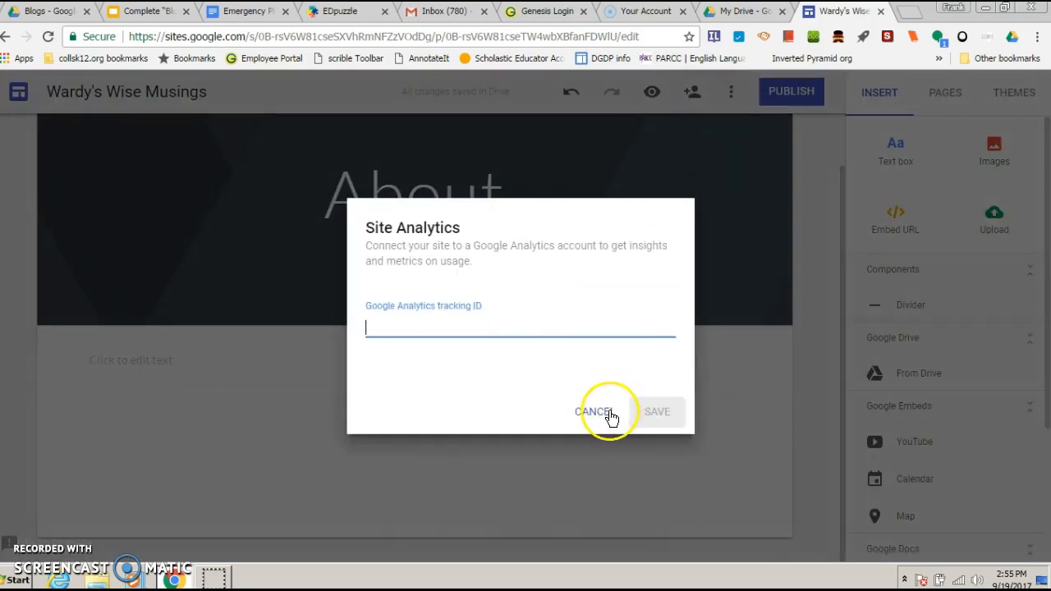
{"action": "left_click", "coordinate": [596, 411]}
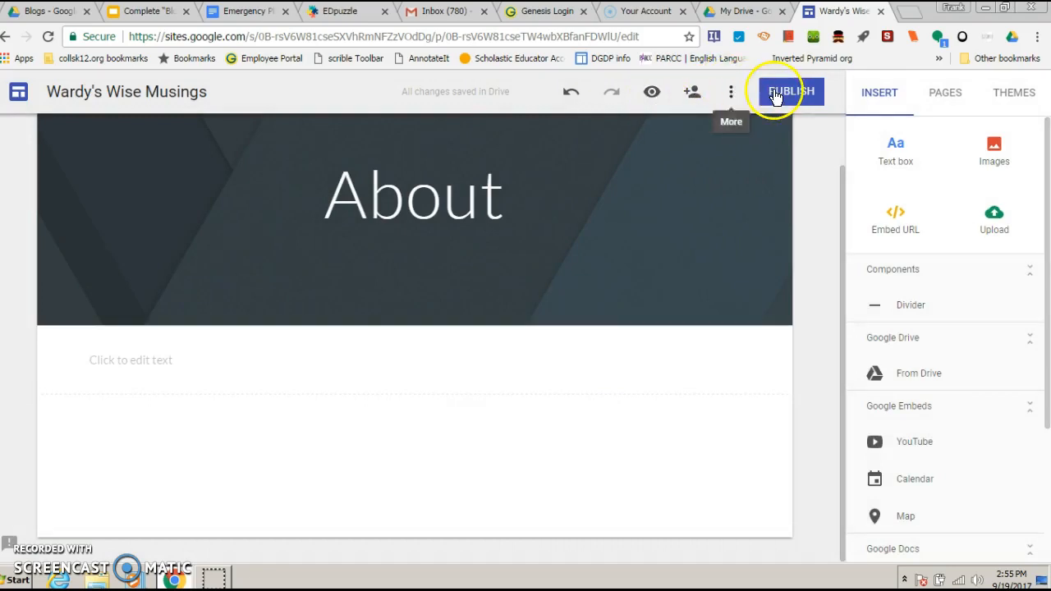
Start publishing with visitors limited to anyone at collsk12.org
{"action": "left_click", "coordinate": [790, 92]}
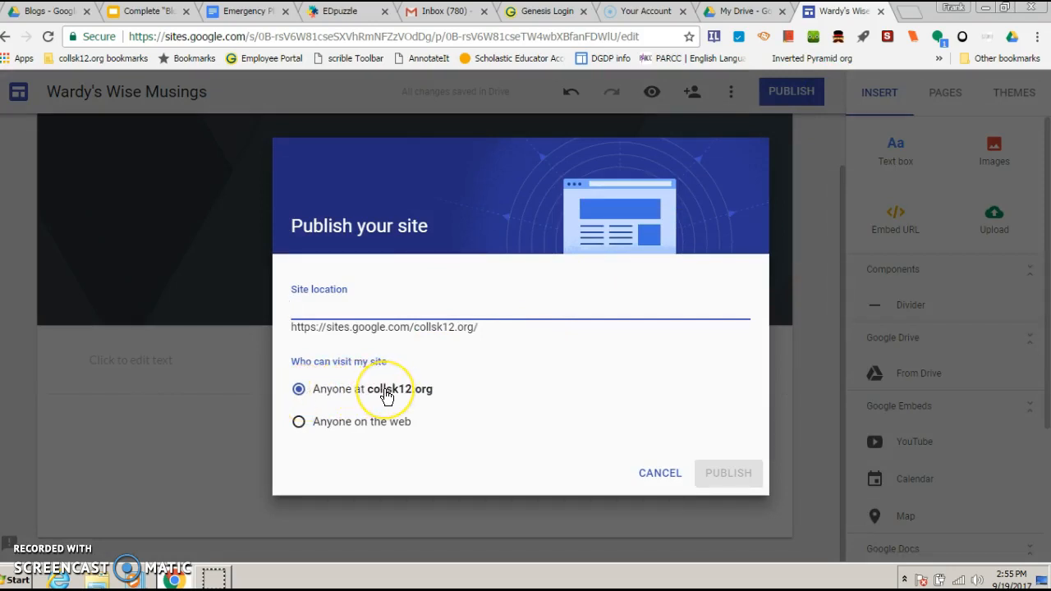
{"action": "mouse_move", "coordinate": [350, 427]}
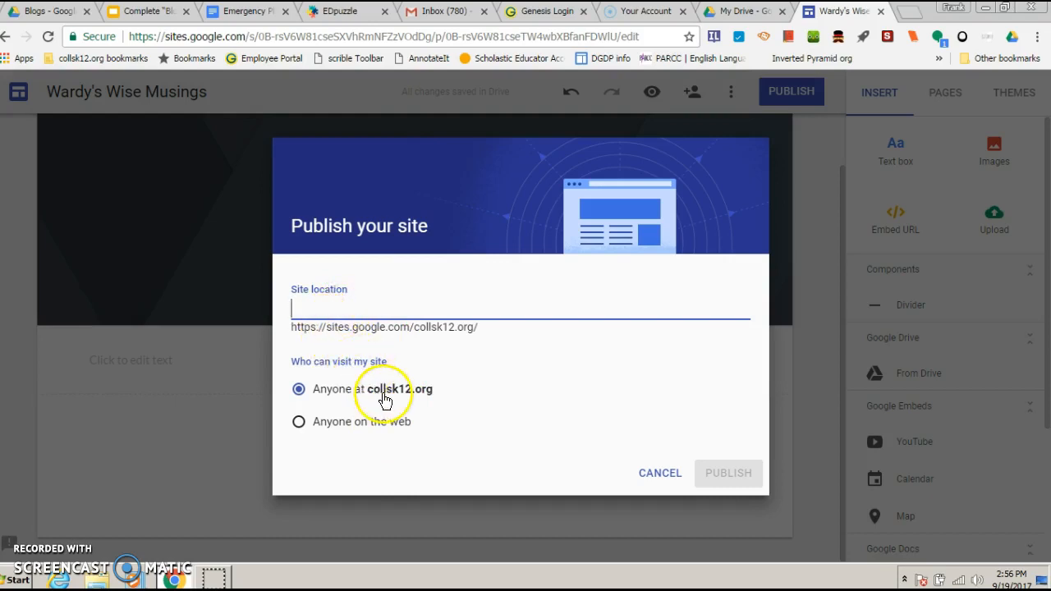
{"action": "left_click", "coordinate": [329, 311]}
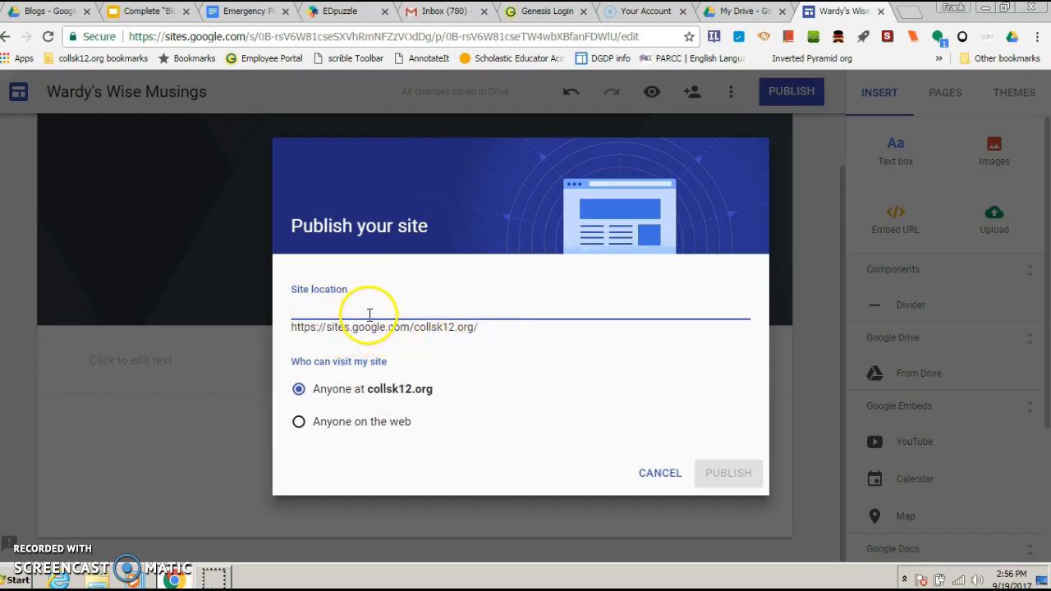
Publish the site at the wardys-words-of-wise address
{"action": "type", "text": "ward"}
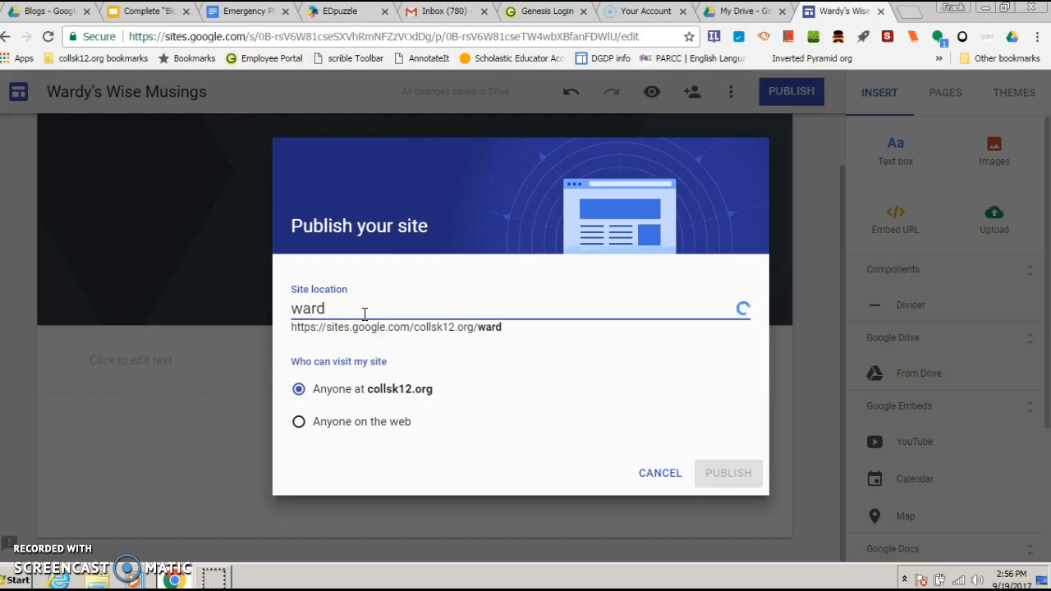
{"action": "type", "text": "ys-words-"}
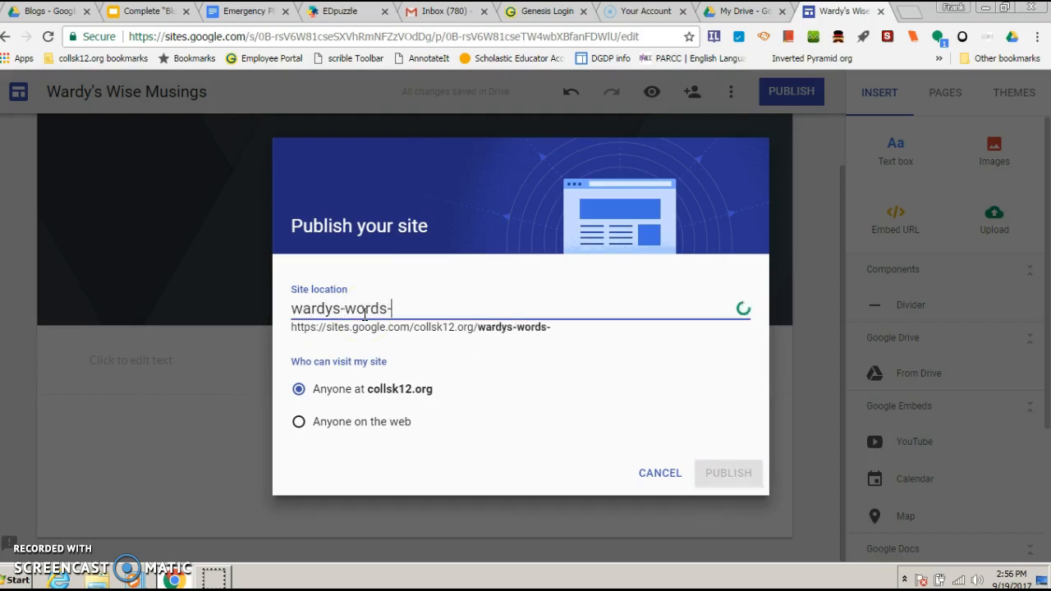
{"action": "type", "text": "of-wise"}
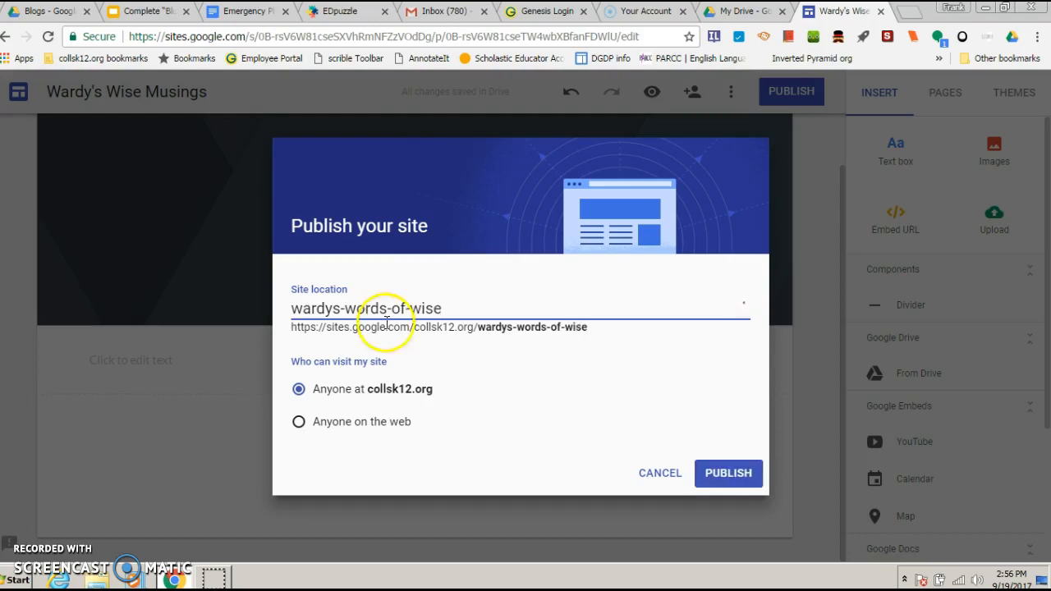
{"action": "left_click", "coordinate": [730, 473]}
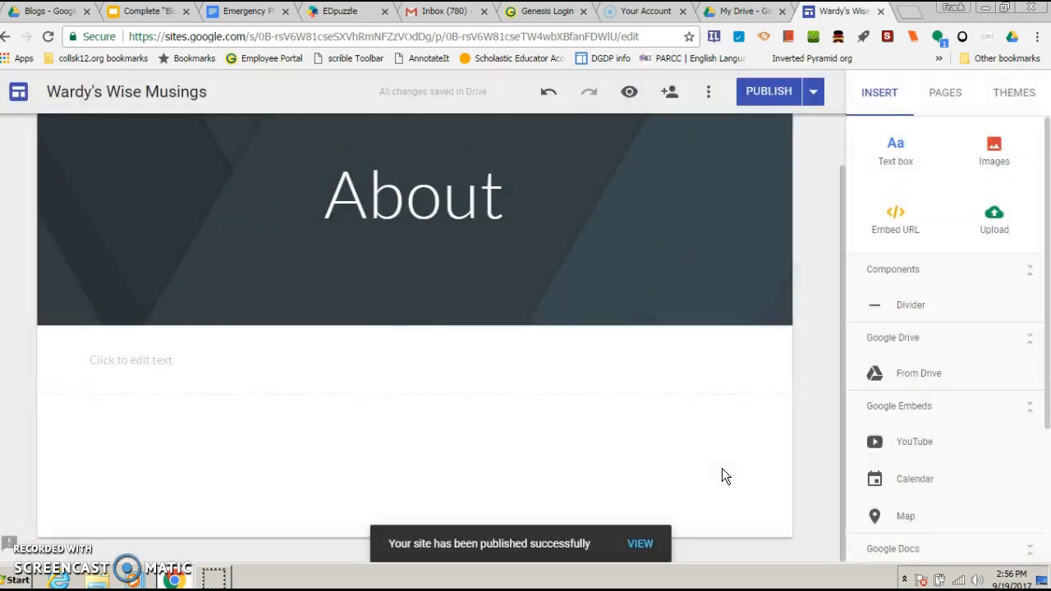
{"action": "mouse_move", "coordinate": [777, 97]}
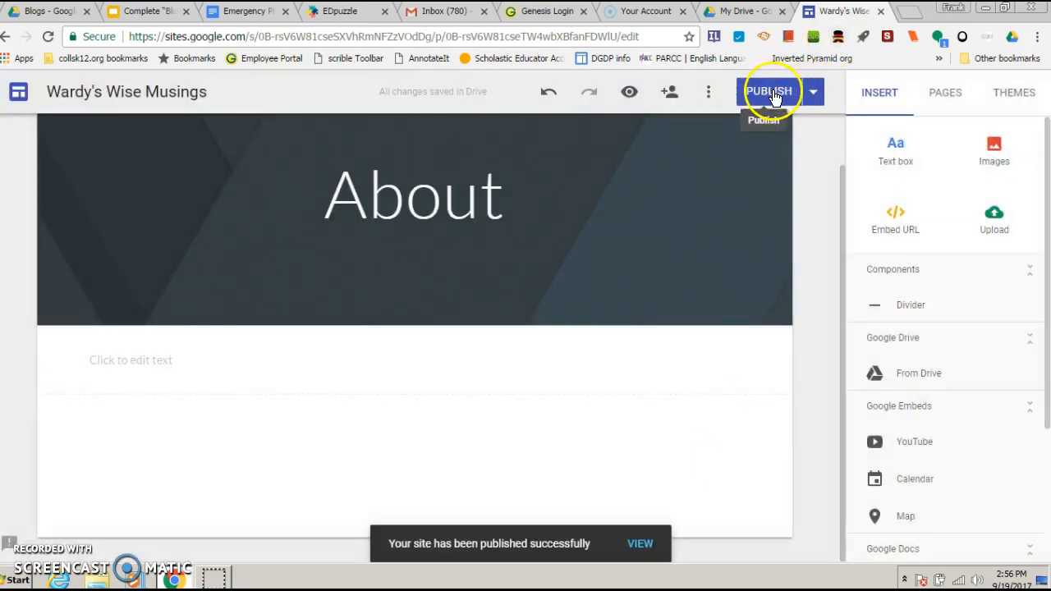
{"action": "mouse_move", "coordinate": [814, 92]}
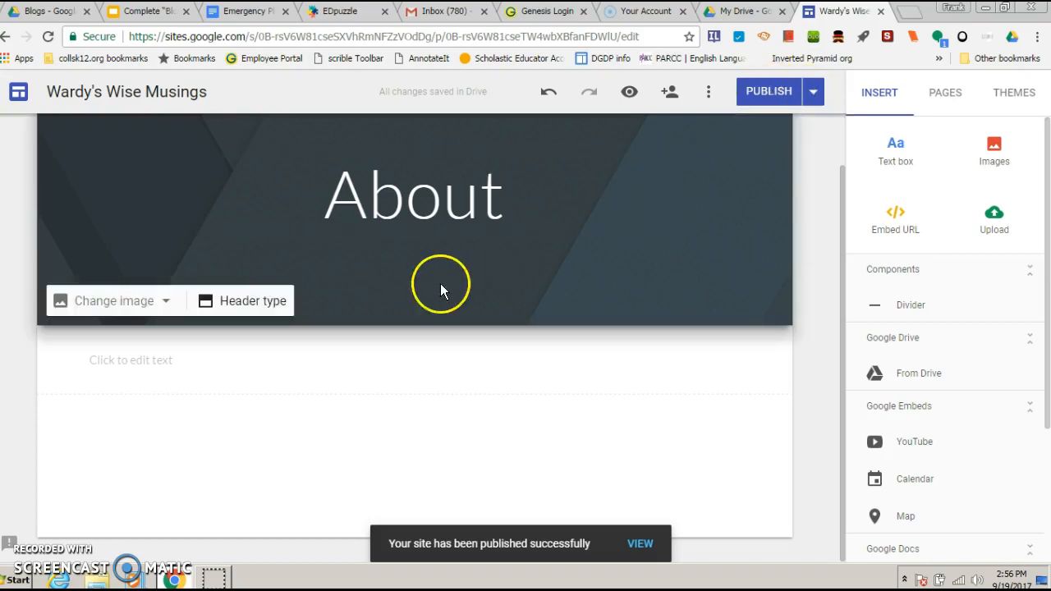
Add placeholder text to the About page, republish the site and show the publishing options
{"action": "type", "text": "dbkhah"}
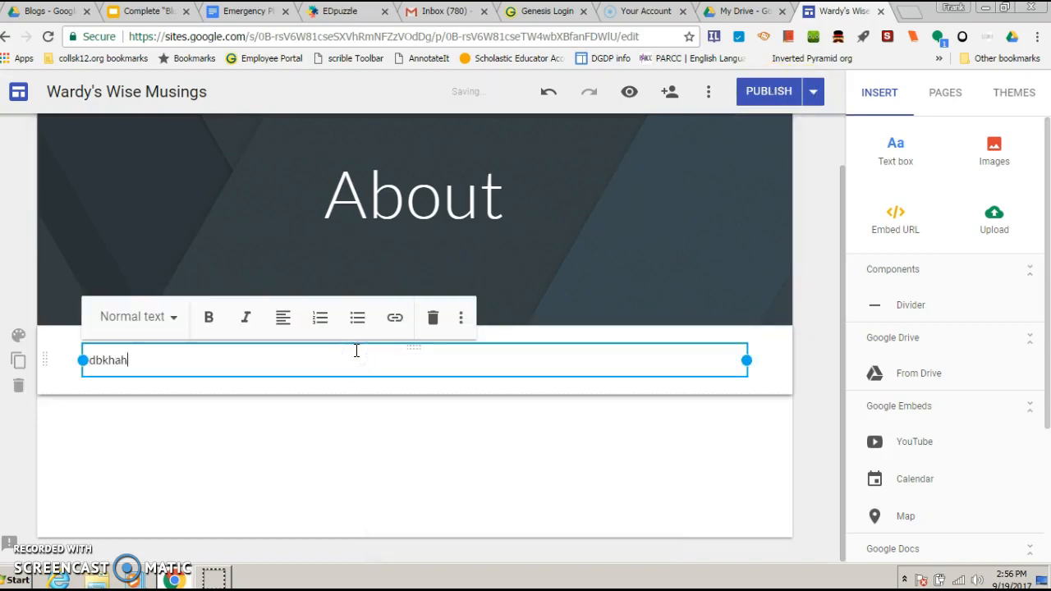
{"action": "type", "text": "bfkjda"}
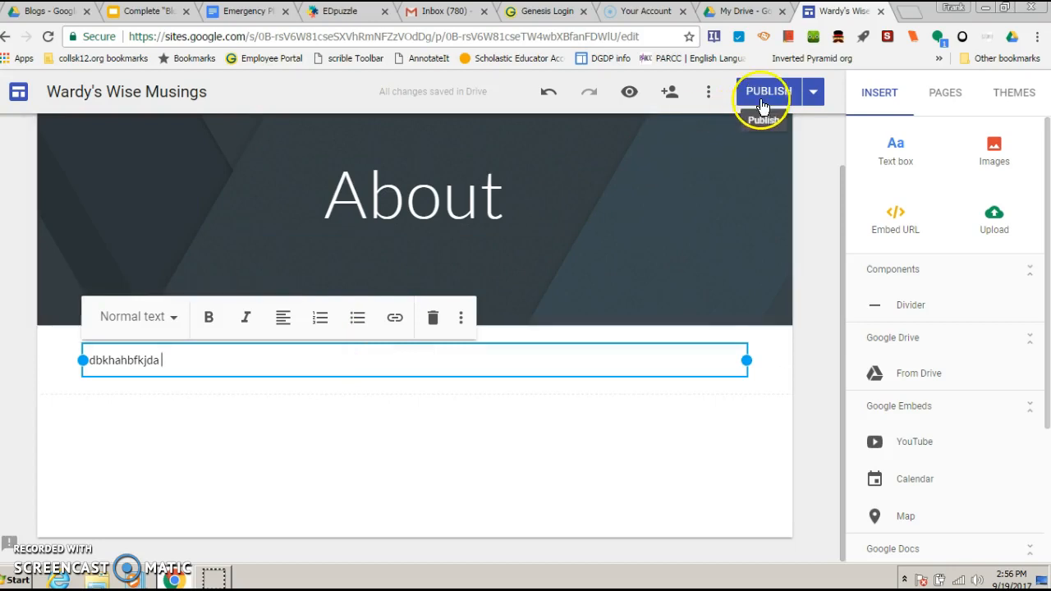
{"action": "mouse_move", "coordinate": [417, 85]}
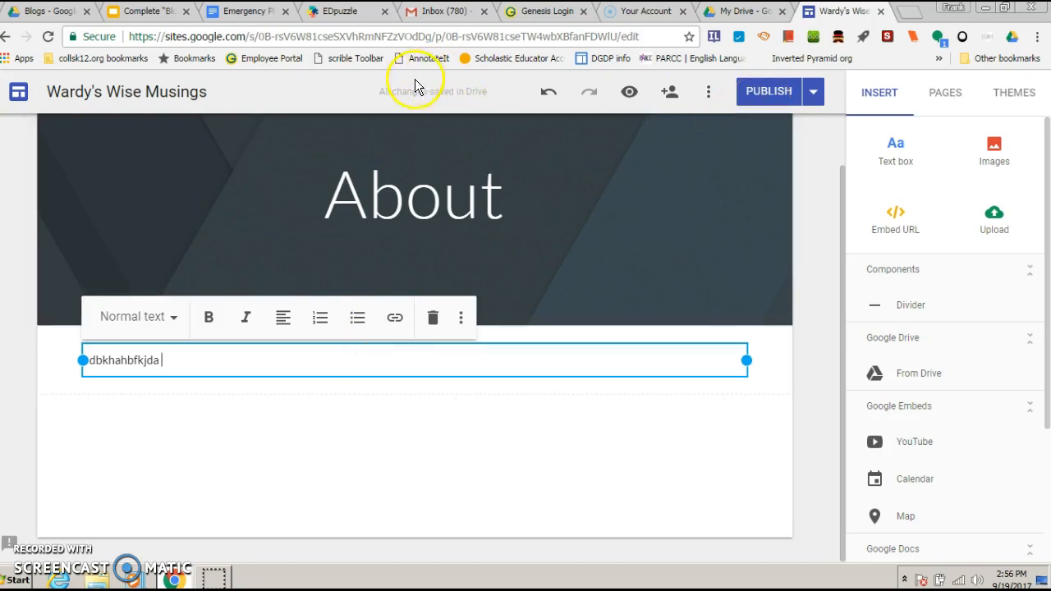
{"action": "mouse_move", "coordinate": [764, 94]}
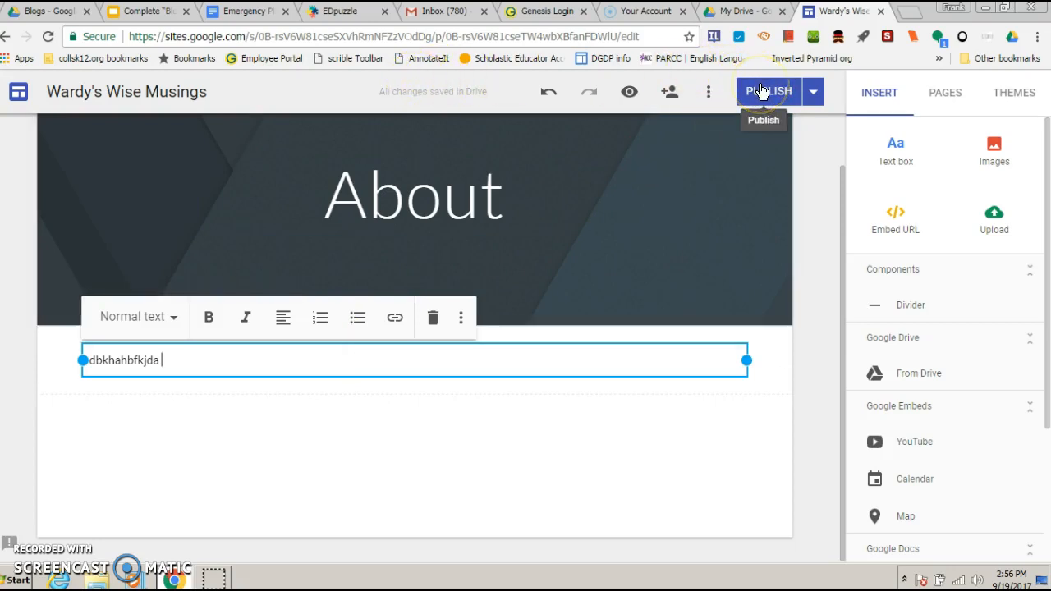
{"action": "left_click", "coordinate": [769, 92]}
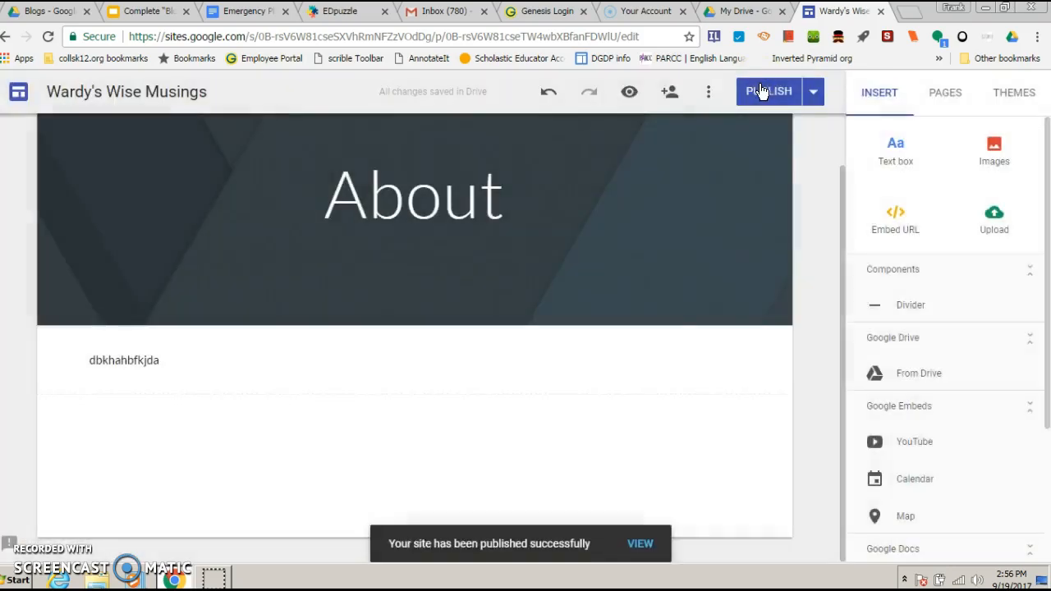
{"action": "left_click", "coordinate": [828, 92]}
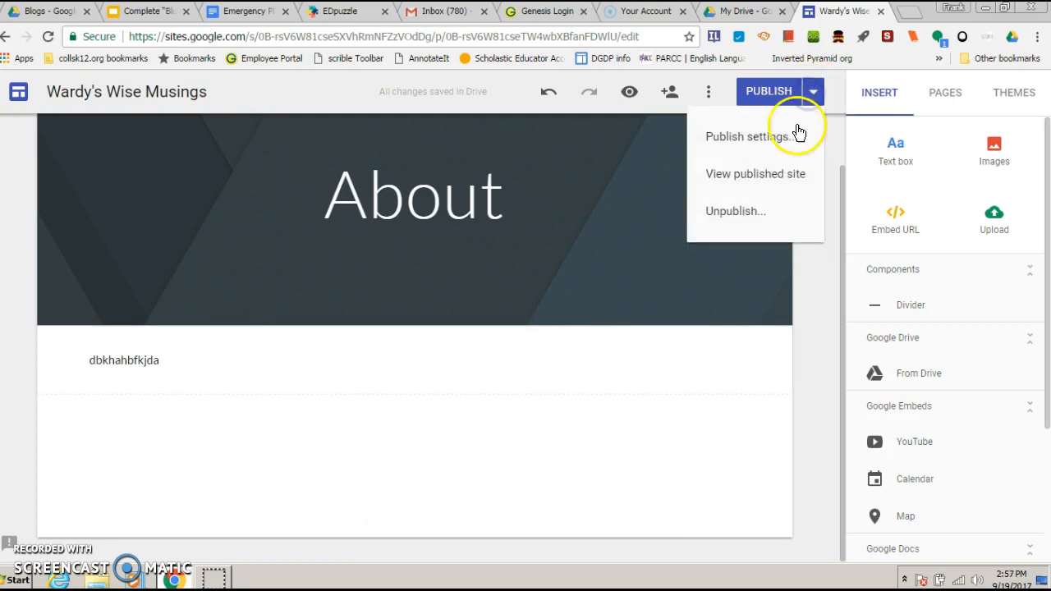
View the live published site and select its wardys-words-of-wise web address
{"action": "left_click", "coordinate": [756, 174]}
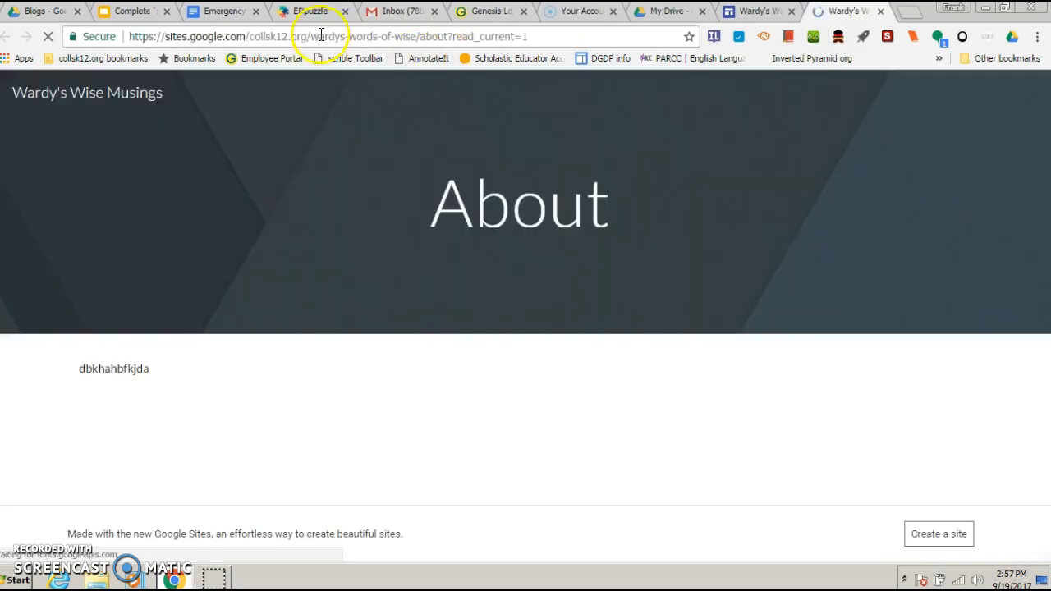
{"action": "left_click", "coordinate": [320, 36]}
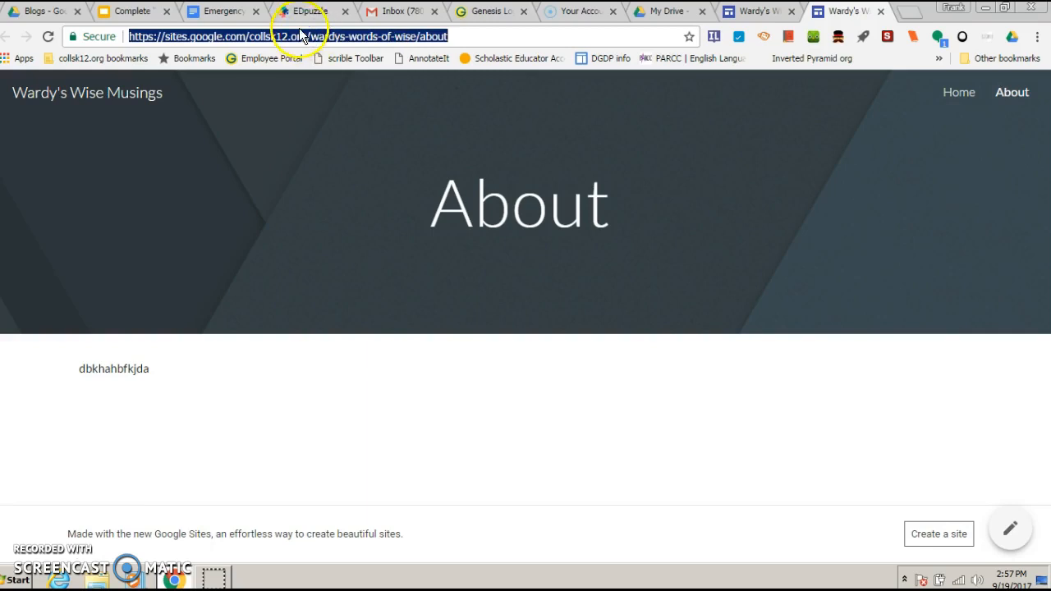
{"action": "mouse_move", "coordinate": [460, 68]}
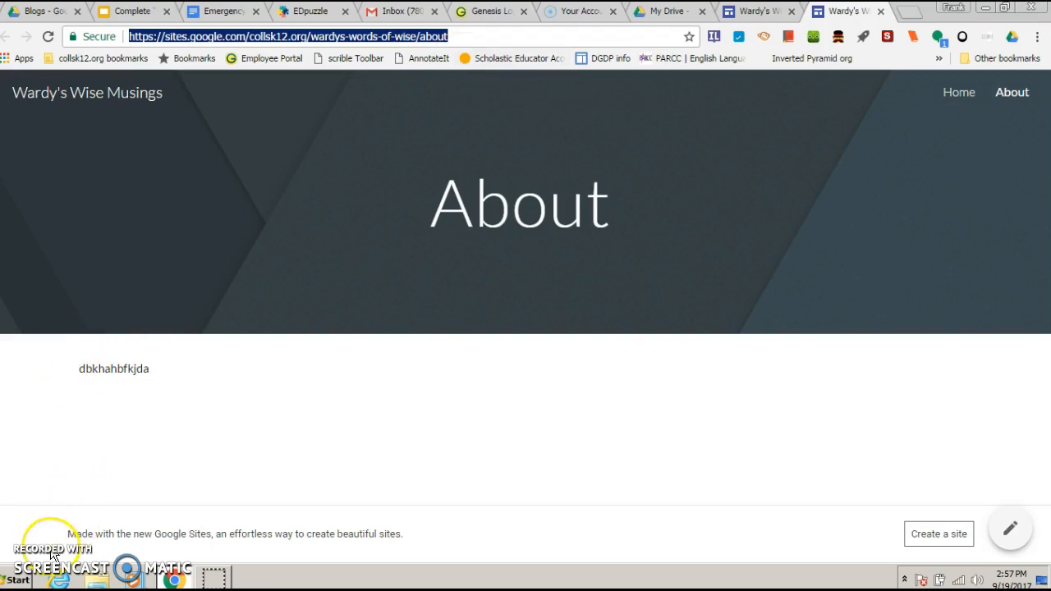
{"action": "mouse_move", "coordinate": [39, 555]}
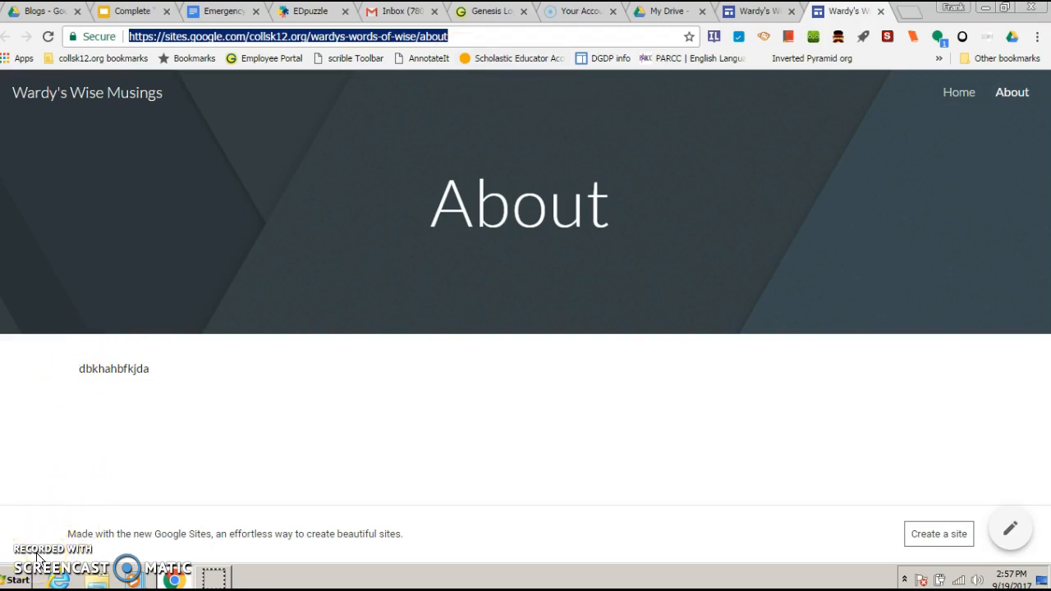